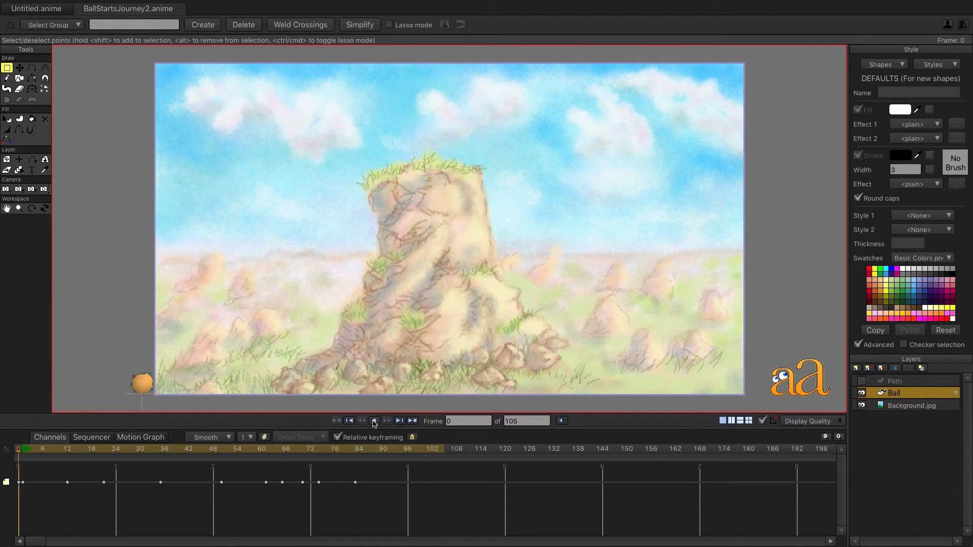
# Step: Play and pause the ball animation to review the current motion
pyautogui.click(399, 420)
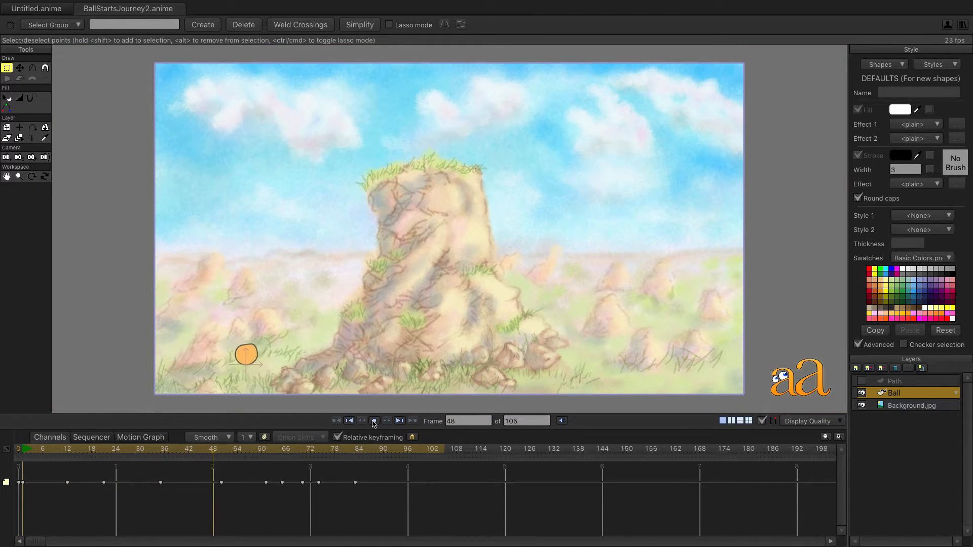
pyautogui.click(373, 420)
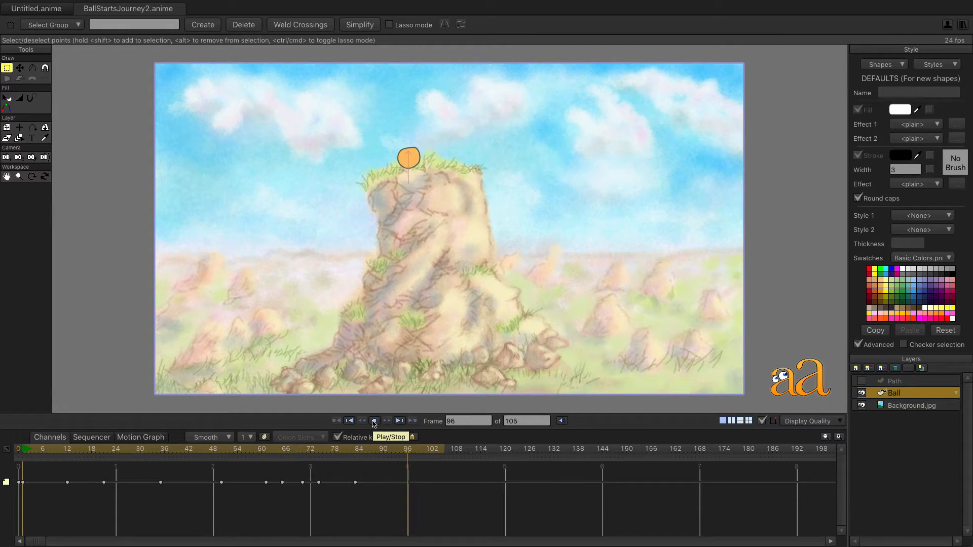
pyautogui.click(373, 422)
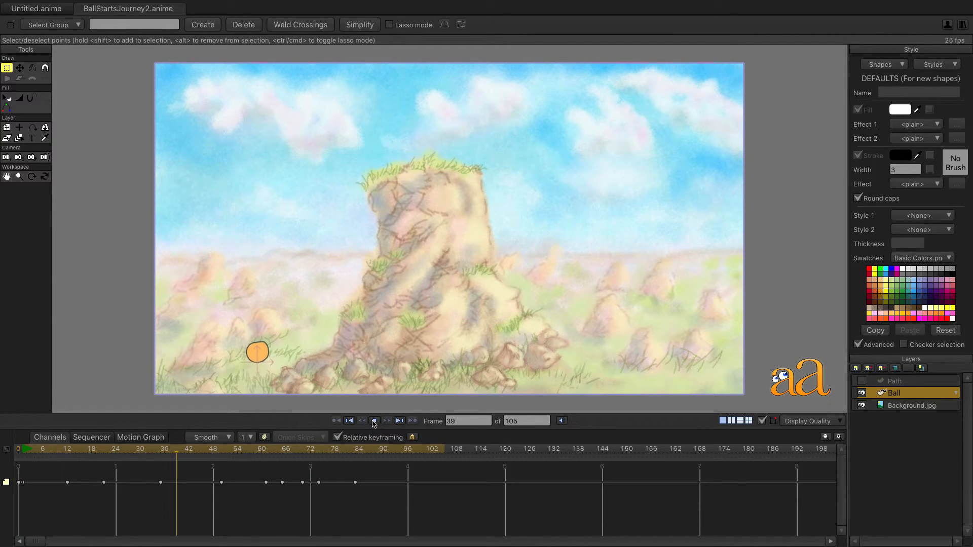
pyautogui.click(373, 420)
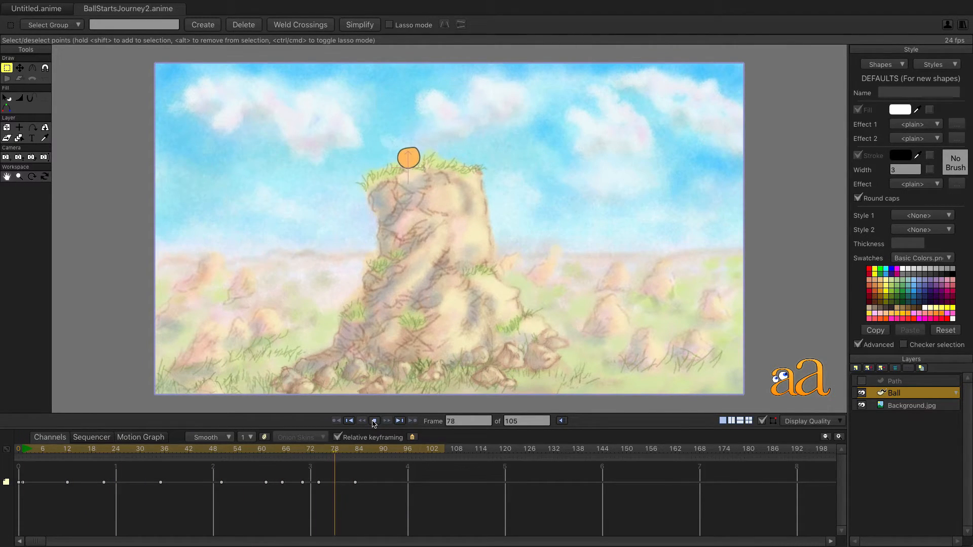
# Step: Stop playback, enable onion skins, and scrub to frame 87
pyautogui.click(373, 421)
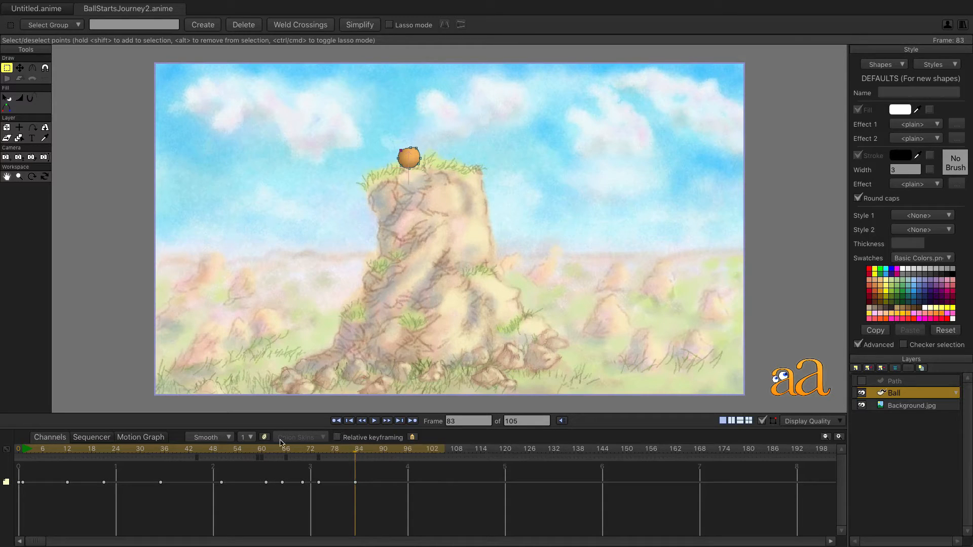
pyautogui.click(298, 437)
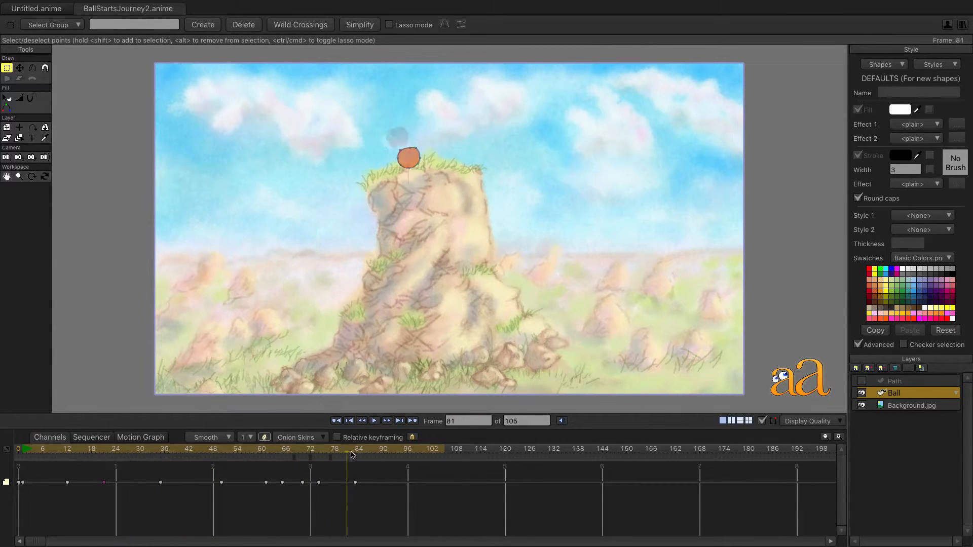
pyautogui.click(370, 449)
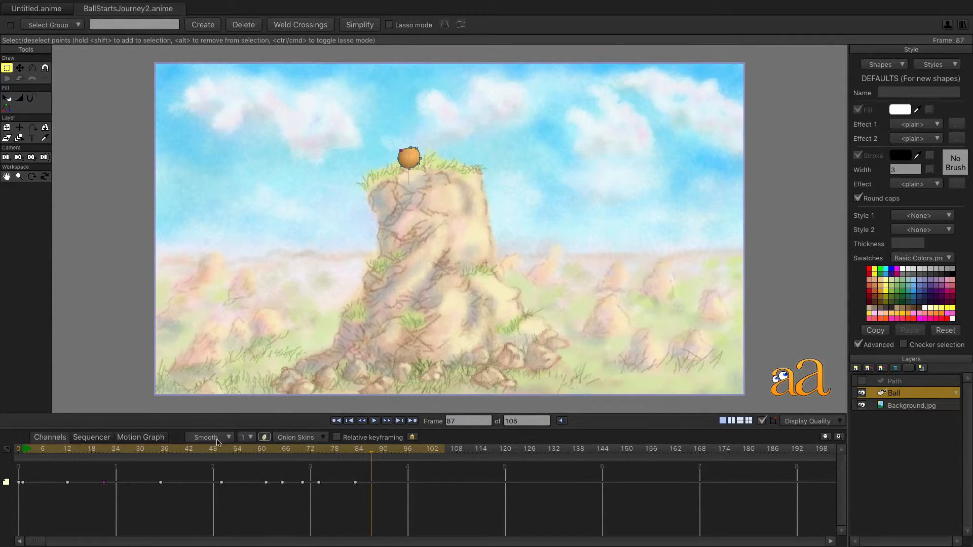
# Step: Open the Animation menu to reach Consolidate Layer Channels
pyautogui.click(209, 6)
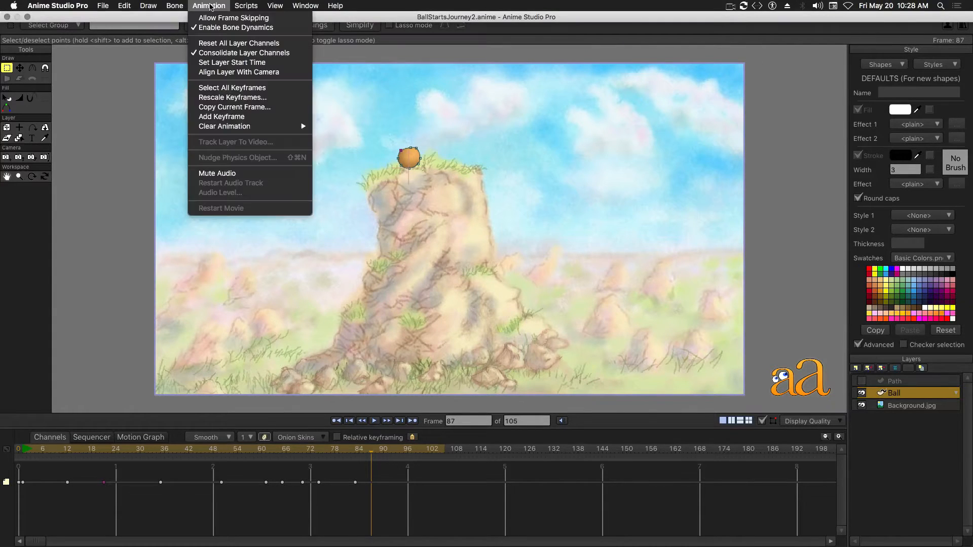
pyautogui.moveTo(244, 53)
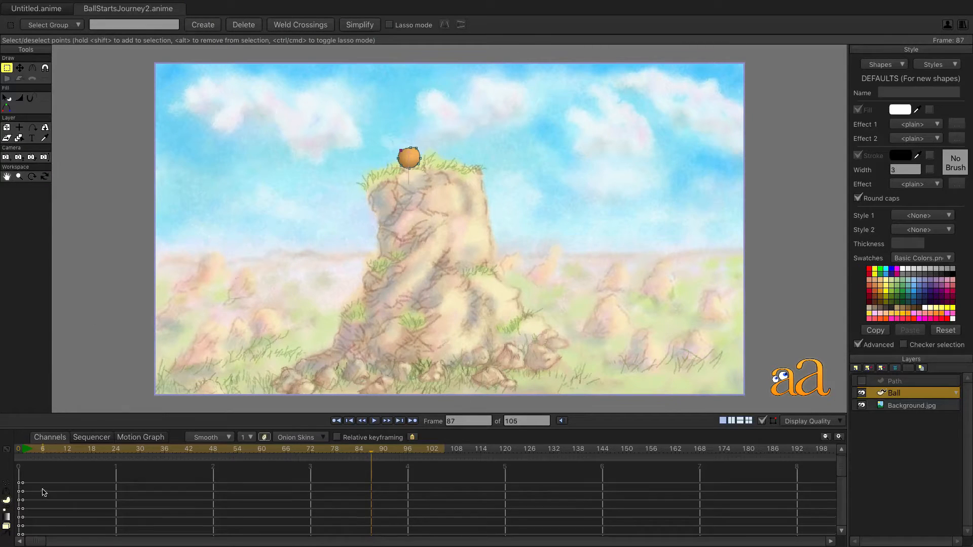
pyautogui.moveTo(6, 509)
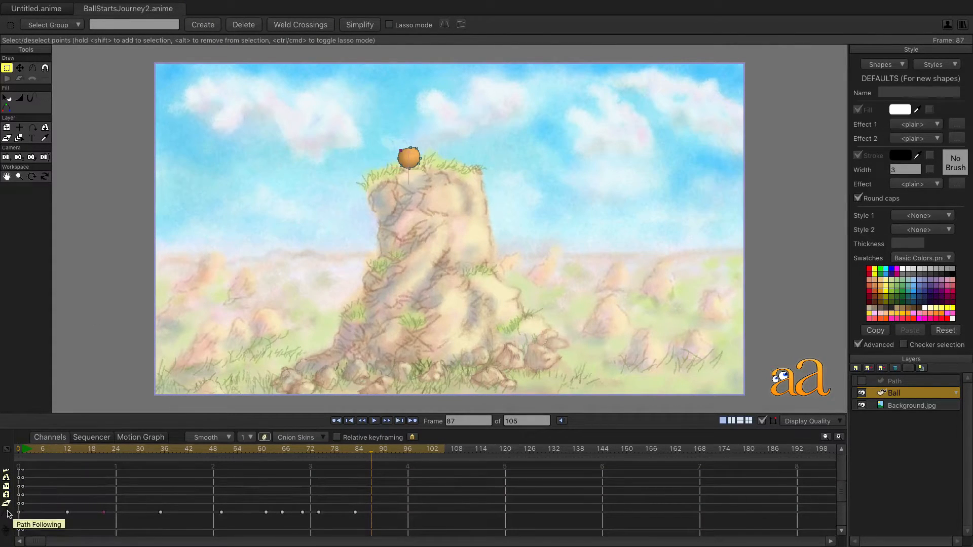
pyautogui.moveTo(288, 307)
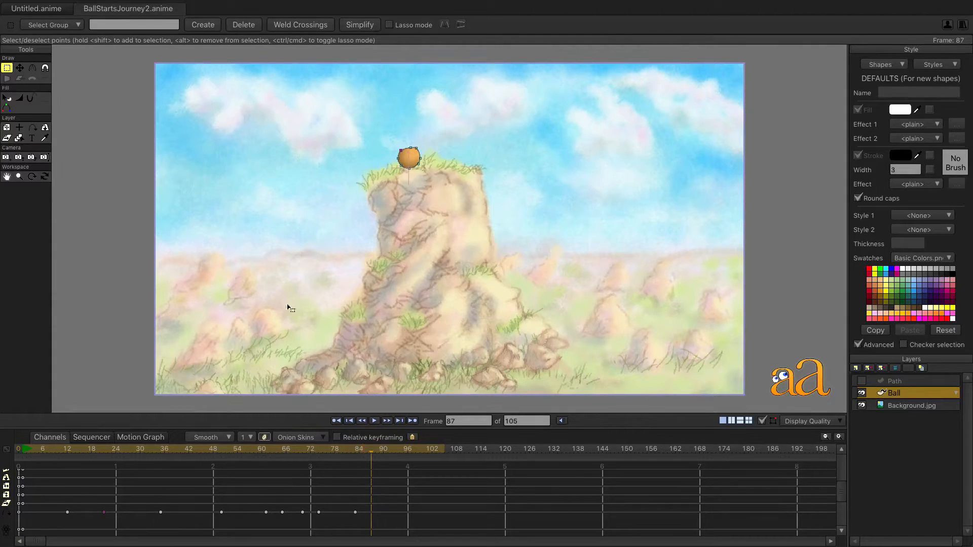
# Step: In View > Timeline Channels, set None, then show one Layer Transforms channel
pyautogui.click(275, 6)
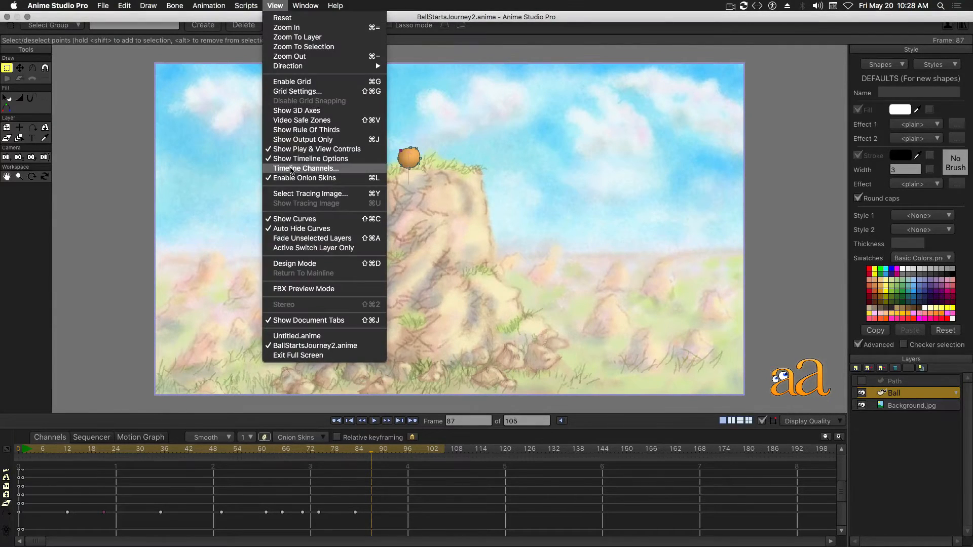
pyautogui.click(305, 169)
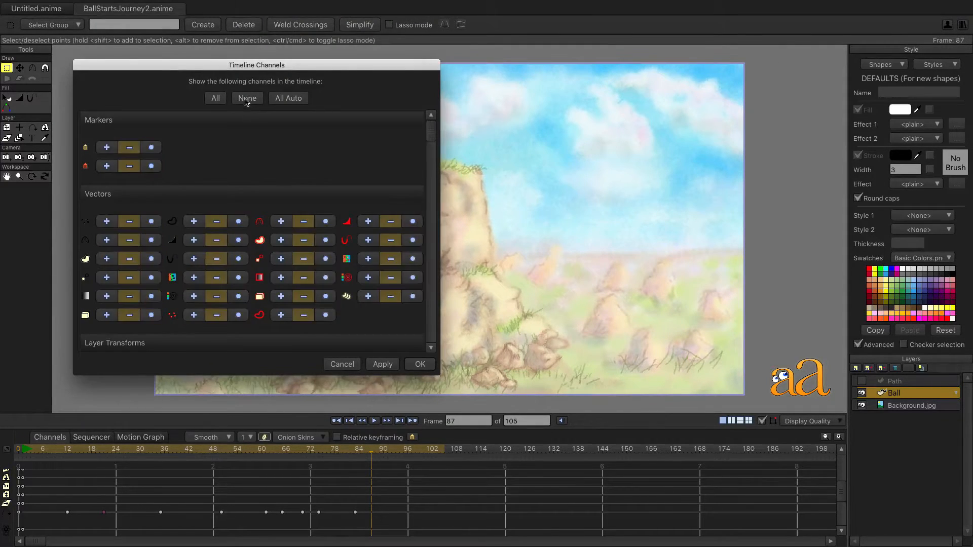
pyautogui.click(247, 98)
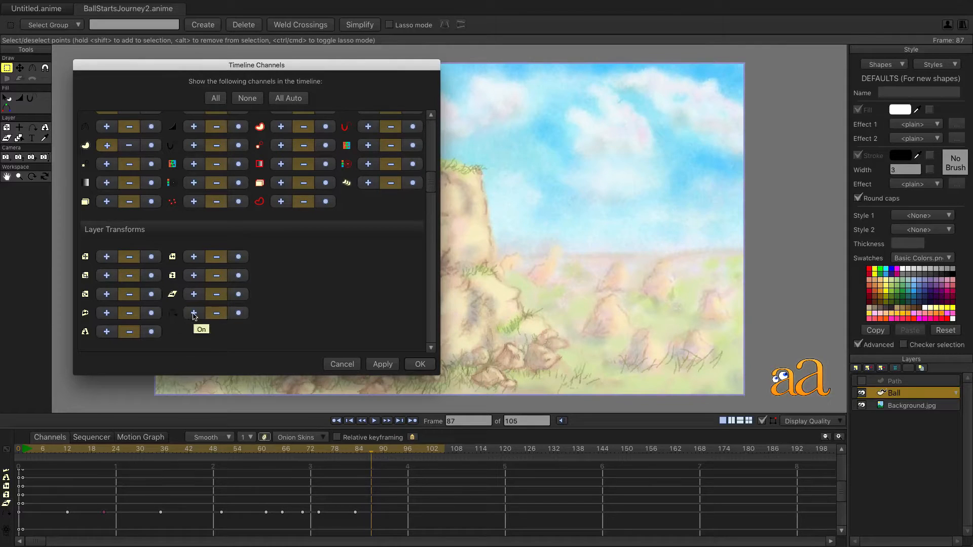
pyautogui.click(419, 364)
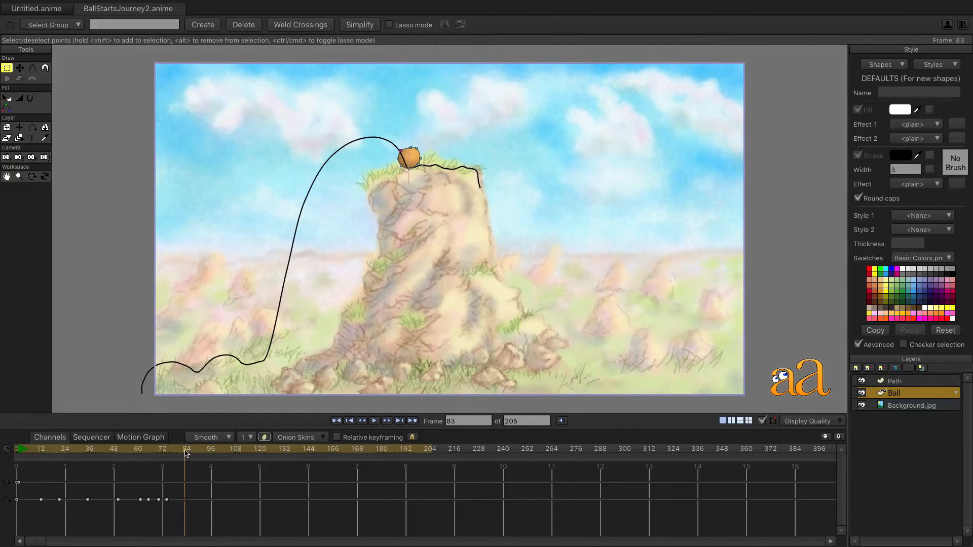
# Step: Scrub the timeline to frame 107, then on to frame 125
pyautogui.click(233, 448)
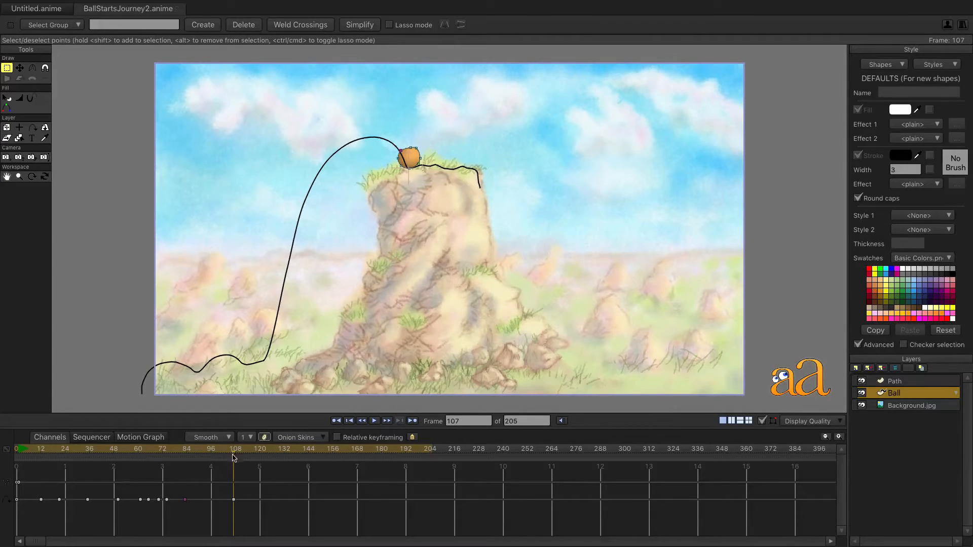
pyautogui.click(273, 448)
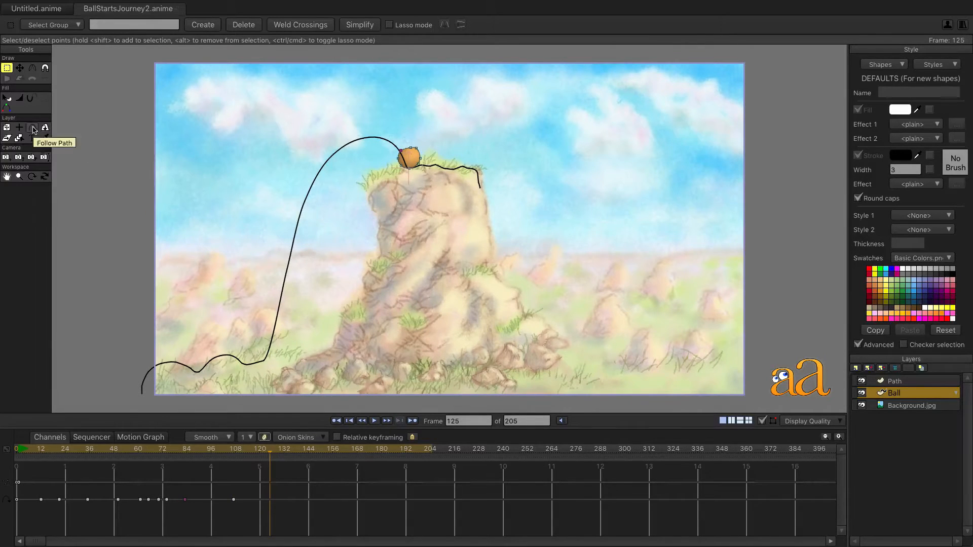
# Step: Attach the ball to the path and slide it to the boulder's right edge
pyautogui.click(33, 128)
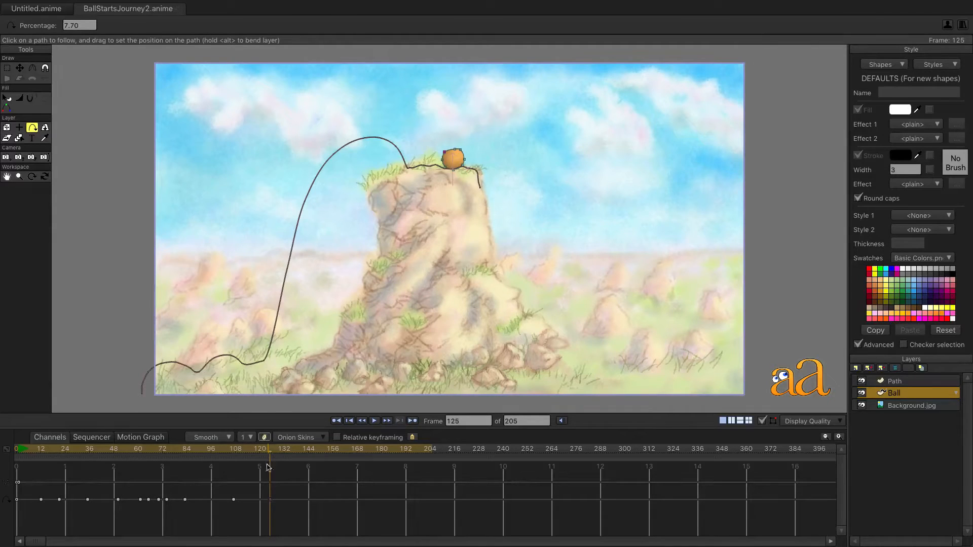
pyautogui.click(298, 448)
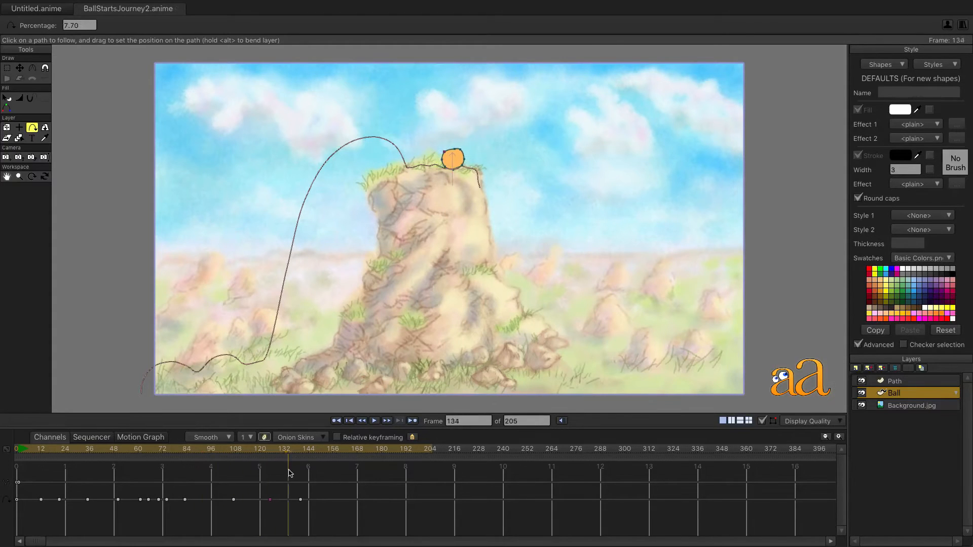
pyautogui.click(316, 459)
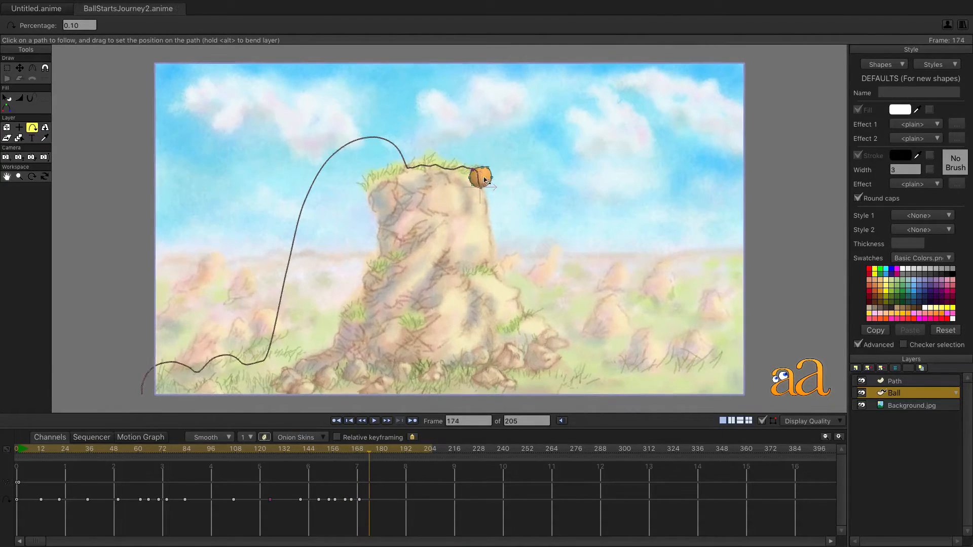
pyautogui.moveTo(480, 177); pyautogui.dragTo(464, 155)
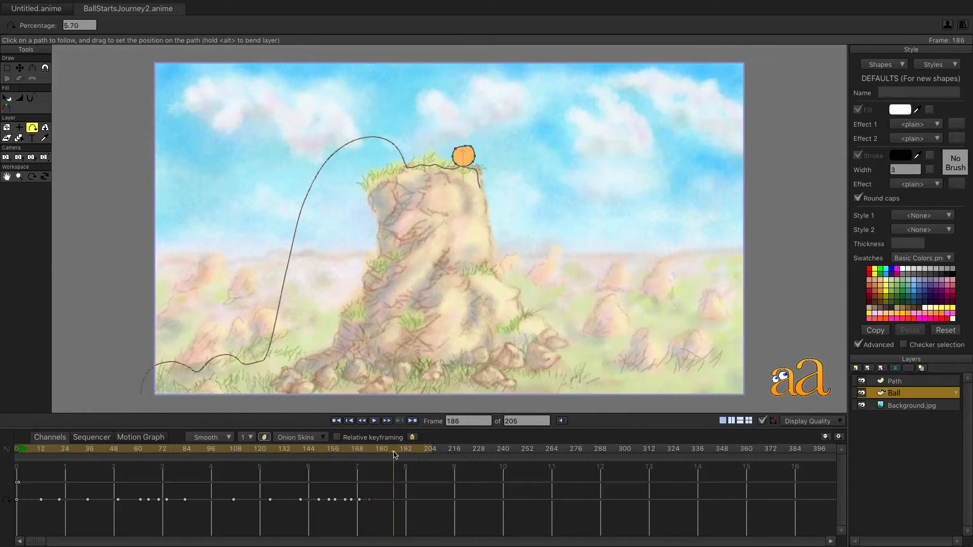
# Step: From frame 186 onward, slide the ball back onto the boulder top
pyautogui.click(411, 448)
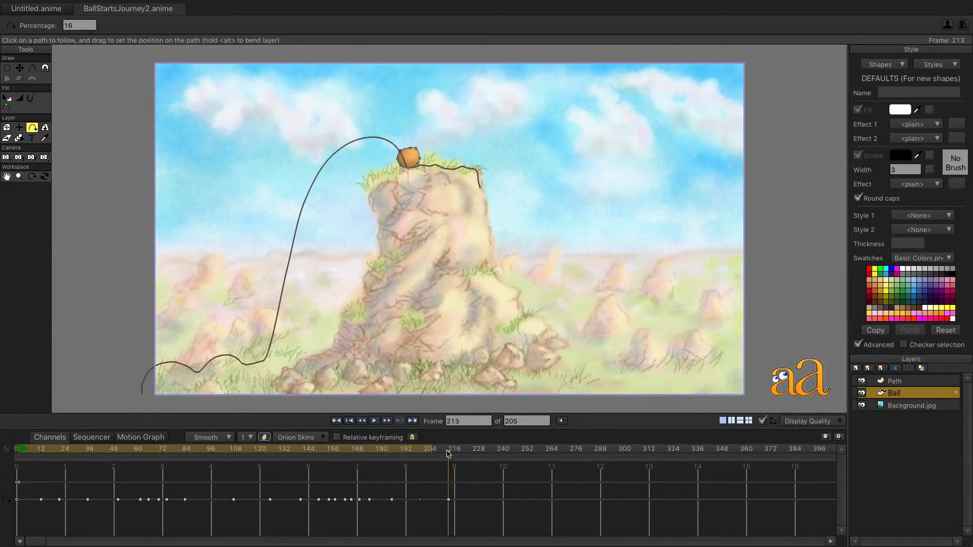
pyautogui.click(473, 448)
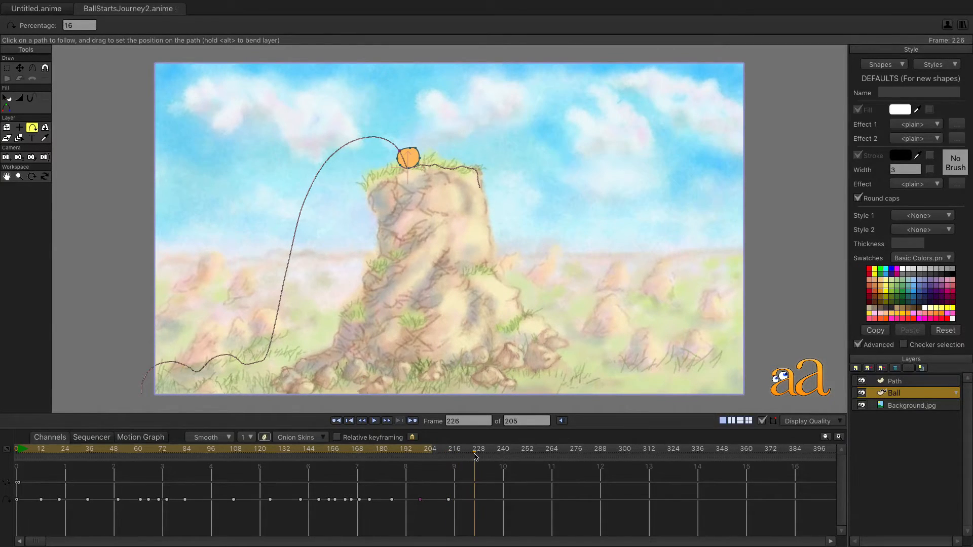
pyautogui.moveTo(408, 158); pyautogui.dragTo(467, 159)
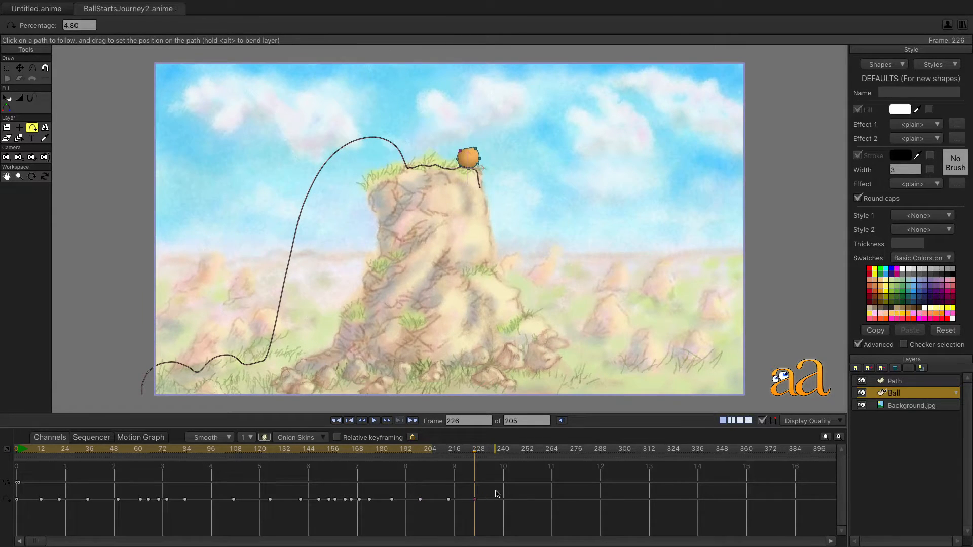
pyautogui.click(505, 448)
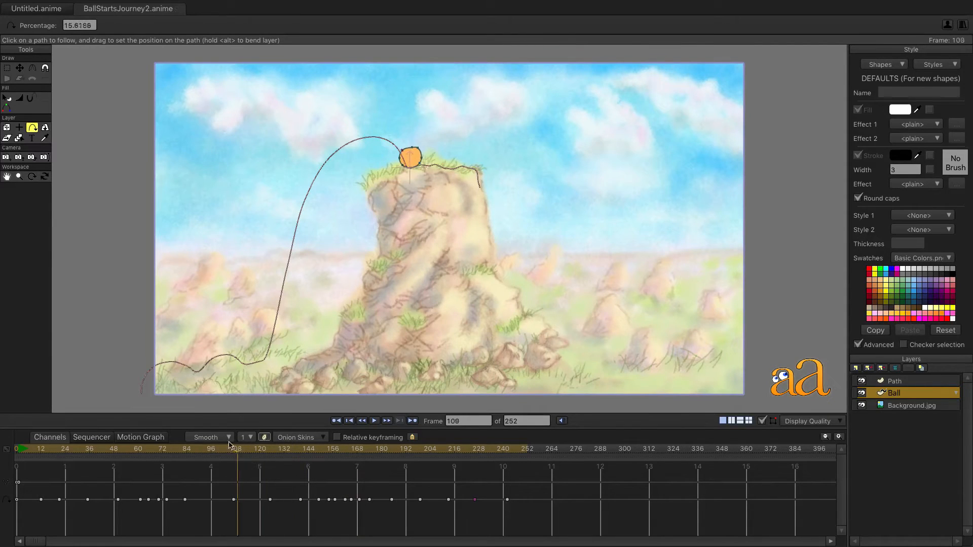
# Step: Scrub the timeline to preview the ball travelling across the boulder top
pyautogui.moveTo(236, 445); pyautogui.dragTo(205, 445)
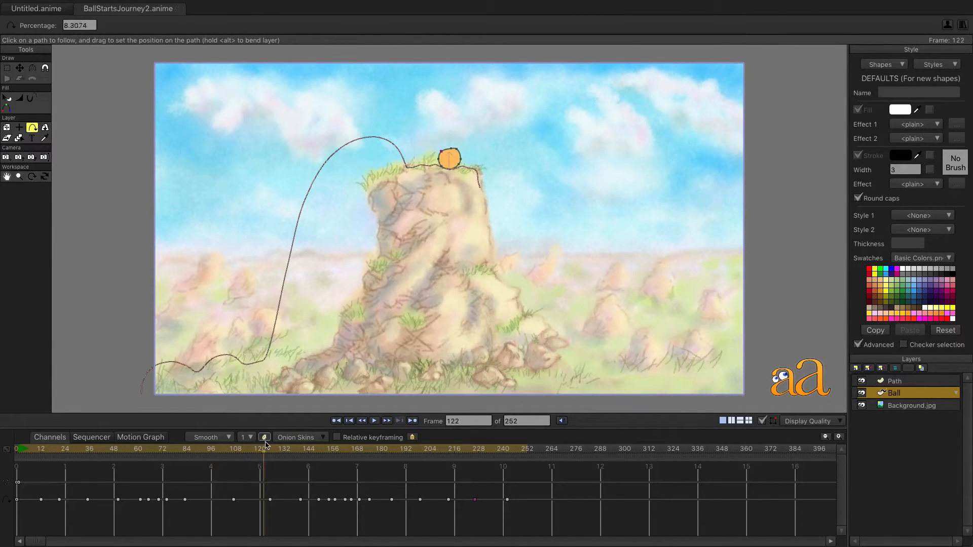
pyautogui.click(310, 448)
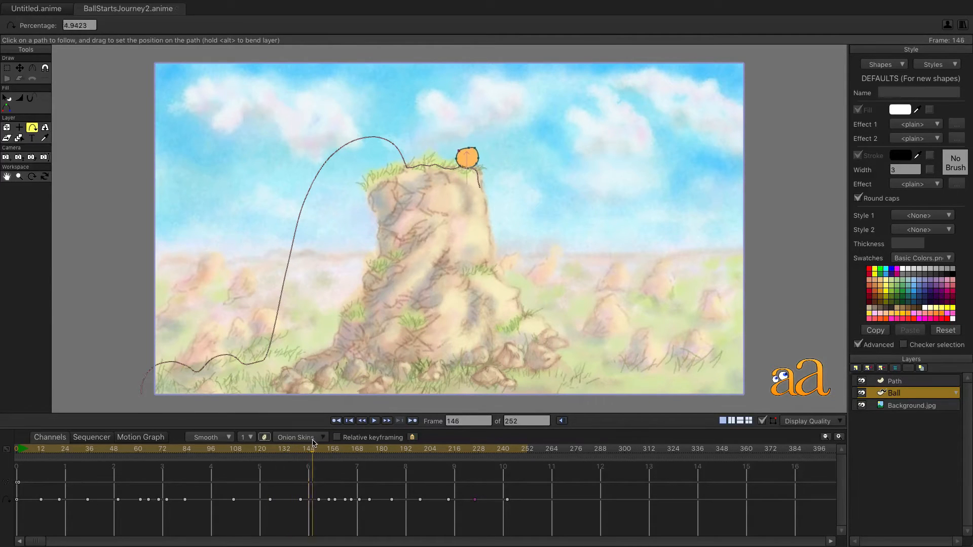
pyautogui.click(373, 448)
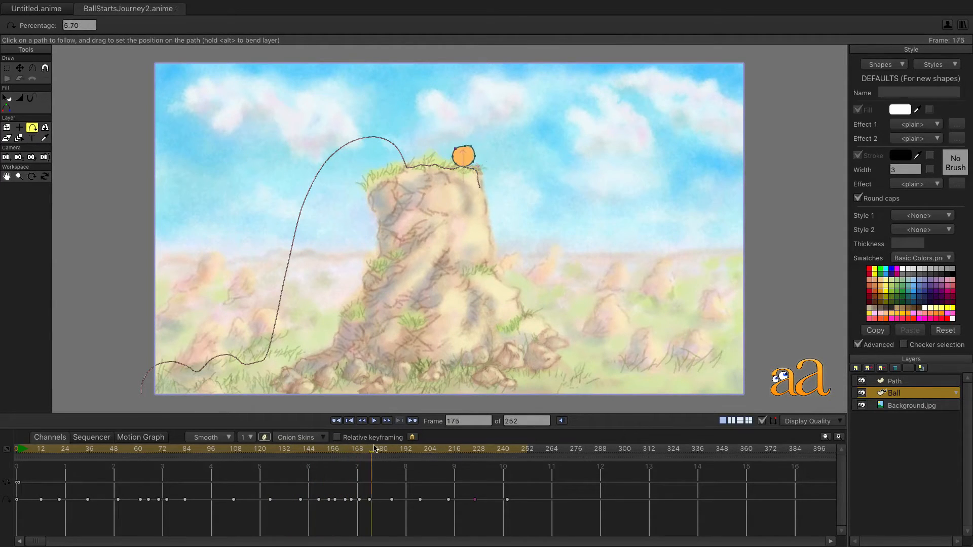
# Step: Jump to frame 245 near the end of the 252-frame scene
pyautogui.click(430, 448)
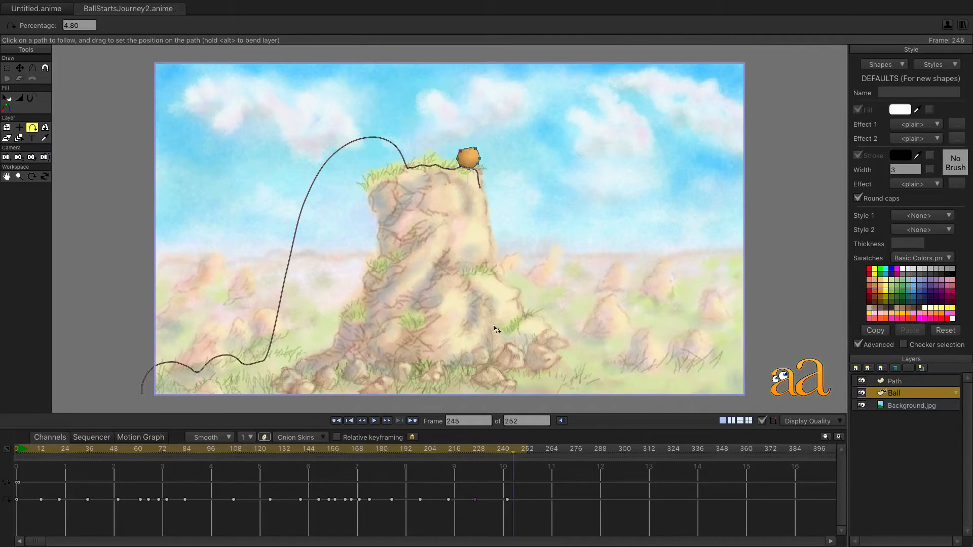
pyautogui.moveTo(410, 171)
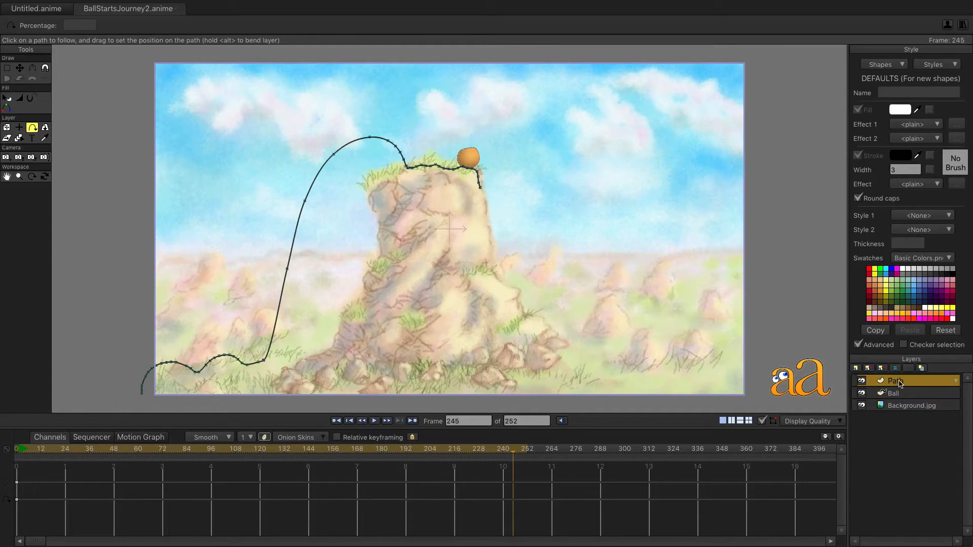
# Step: Drag the Path layer's start point with Transform Points, then scrub ahead to check
pyautogui.click(19, 67)
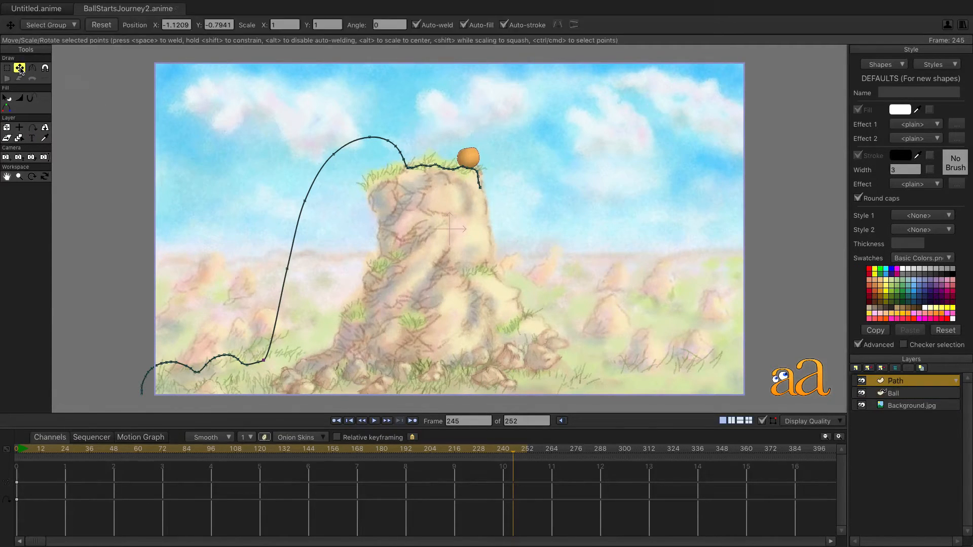
pyautogui.click(349, 420)
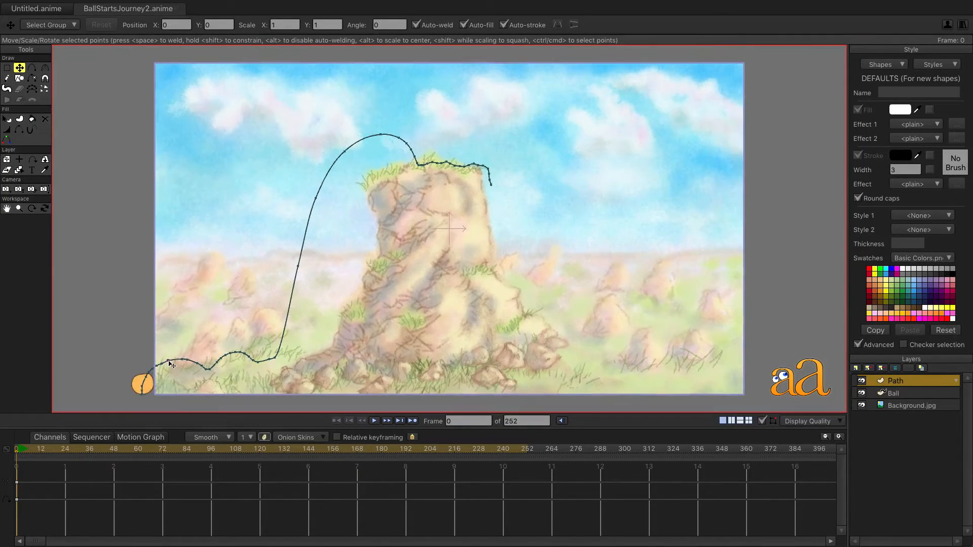
pyautogui.moveTo(171, 363); pyautogui.dragTo(177, 362)
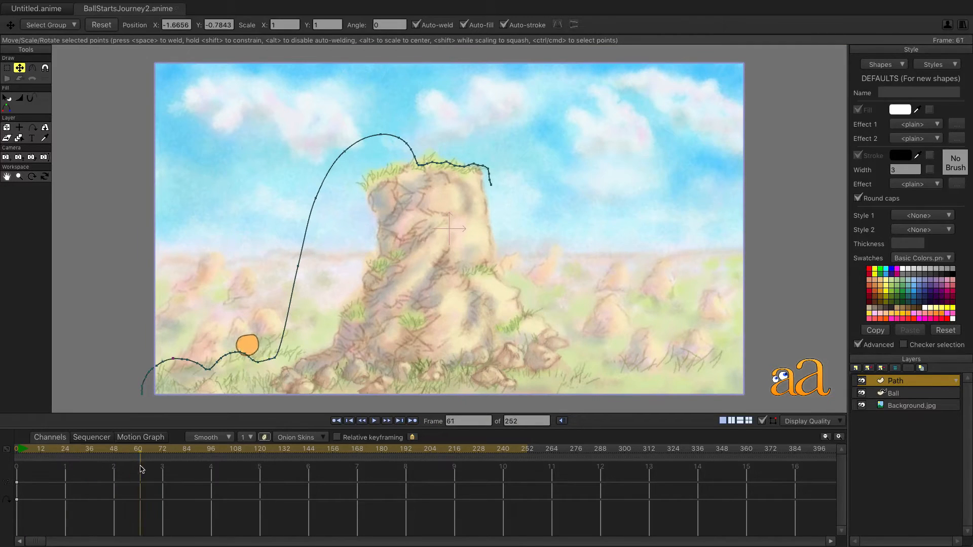
pyautogui.click(285, 448)
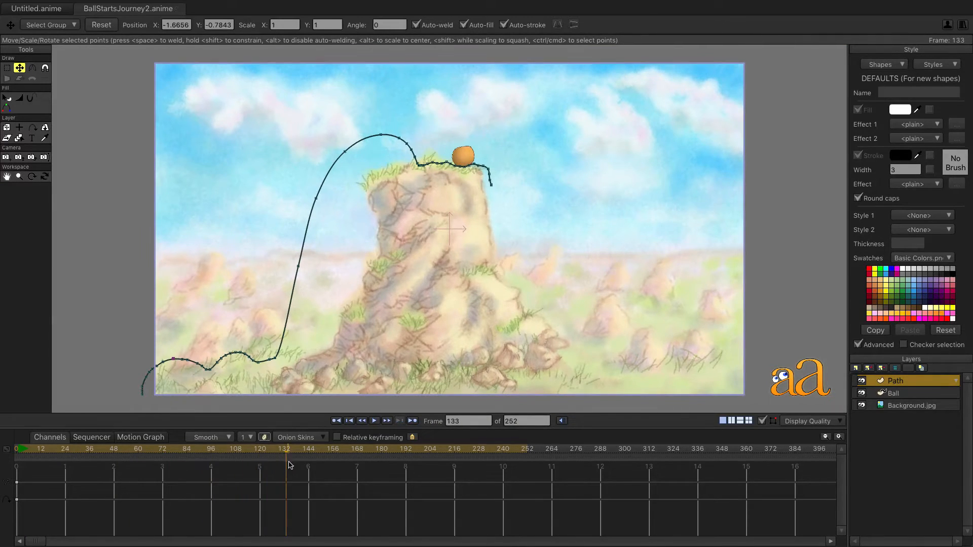
pyautogui.click(430, 449)
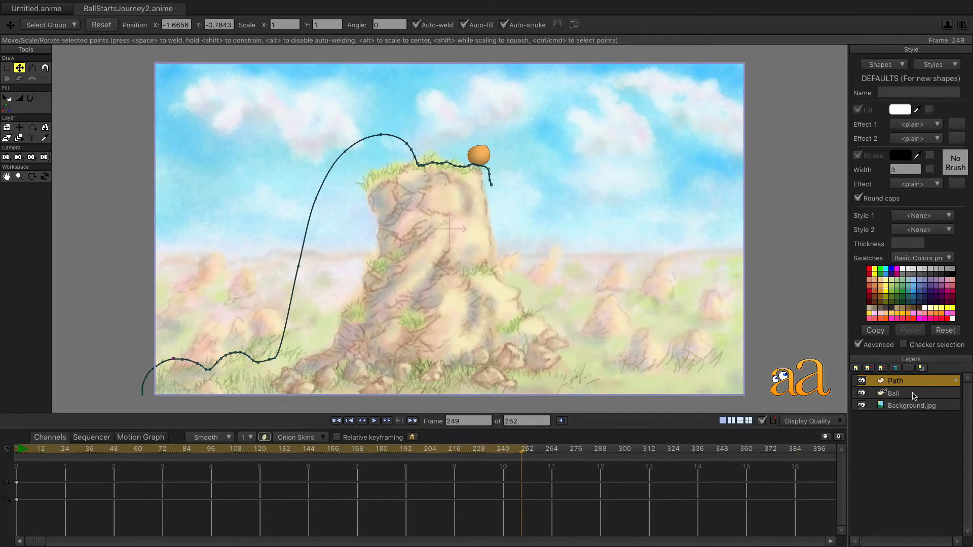
# Step: Select the Ball layer, hide the Path layer, and go to frame 7
pyautogui.click(897, 392)
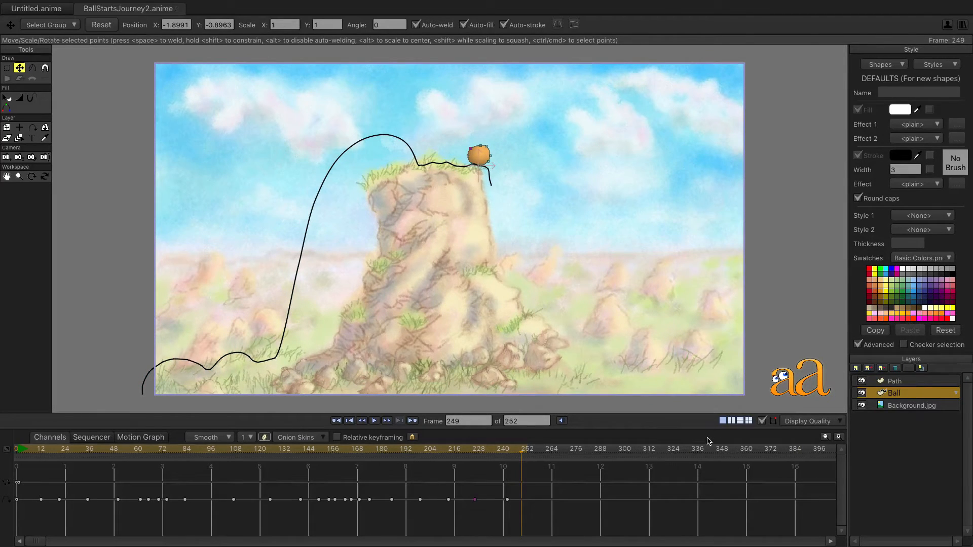
pyautogui.click(349, 420)
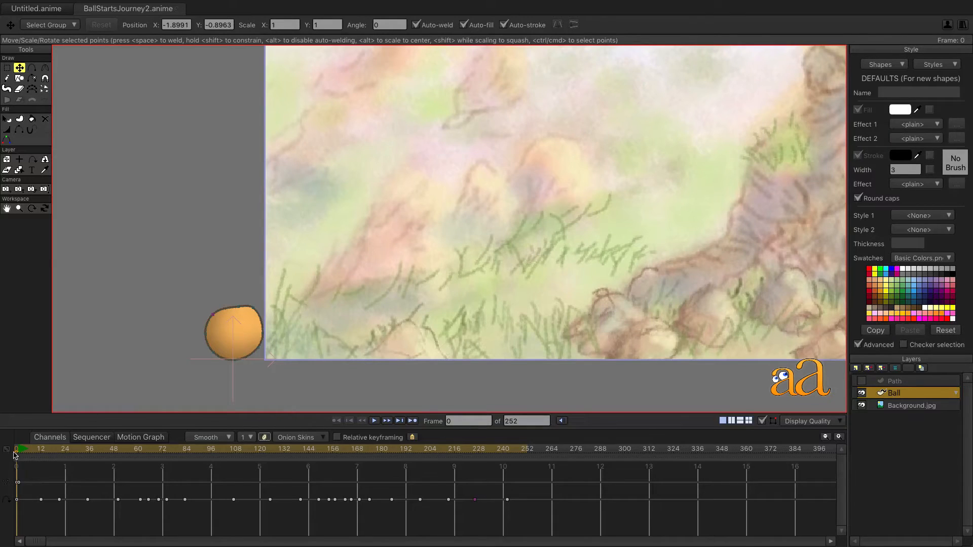
pyautogui.click(72, 448)
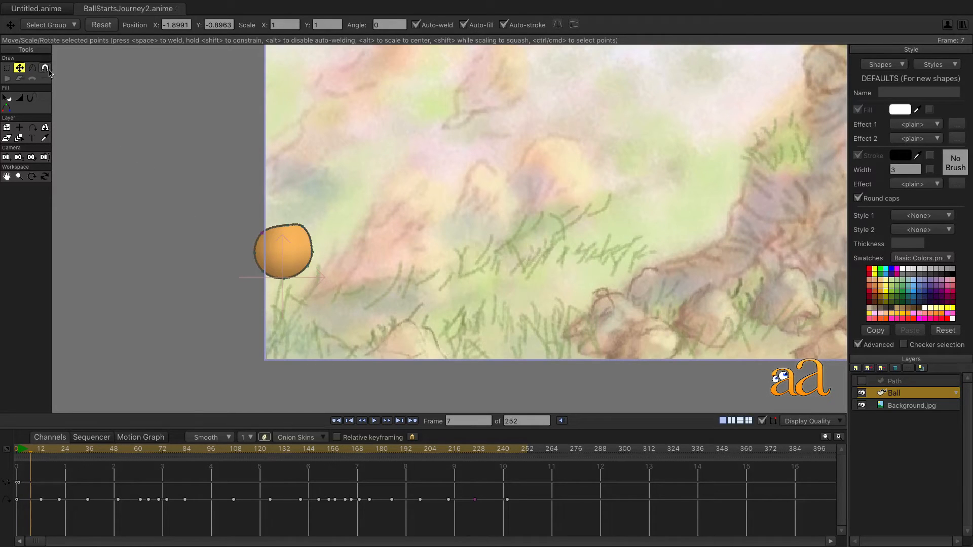
# Step: With the Magnet tool, stretch the ball's outline into a taller oval
pyautogui.click(45, 67)
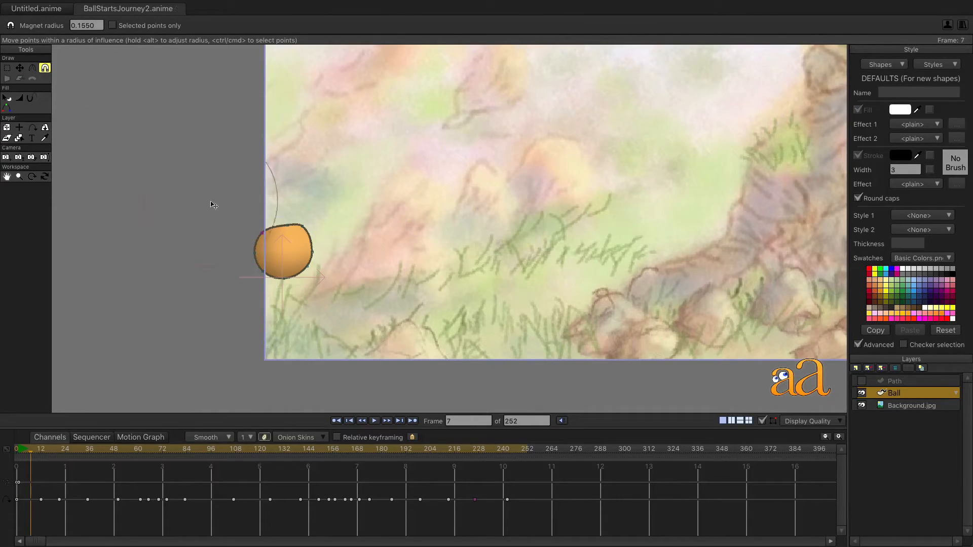
pyautogui.moveTo(348, 217)
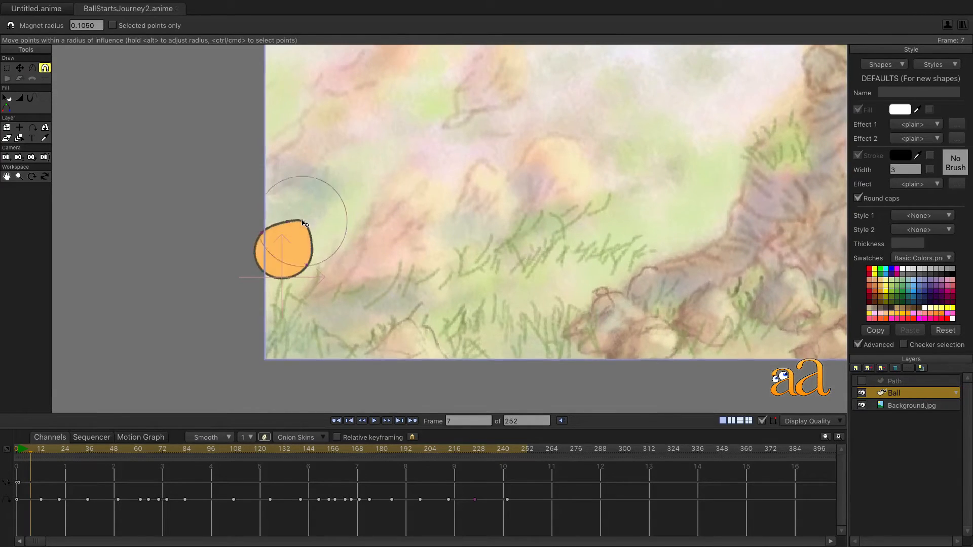
pyautogui.moveTo(304, 224); pyautogui.dragTo(304, 345)
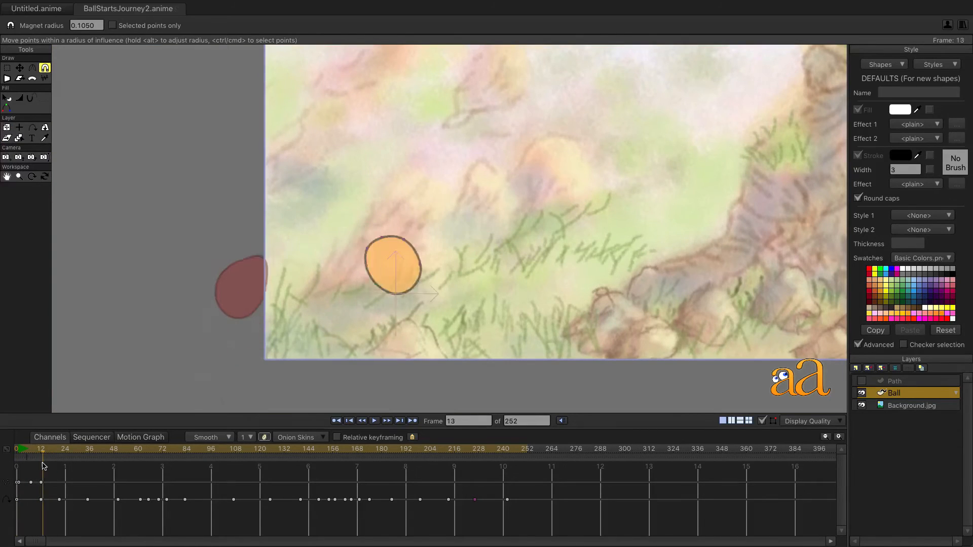
pyautogui.moveTo(390, 267); pyautogui.dragTo(383, 255)
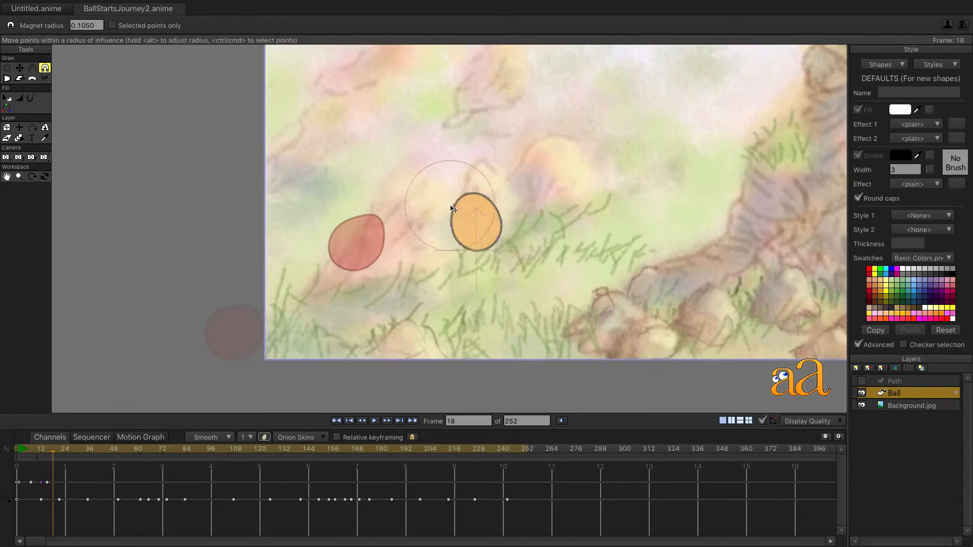
pyautogui.moveTo(451, 208); pyautogui.dragTo(472, 199)
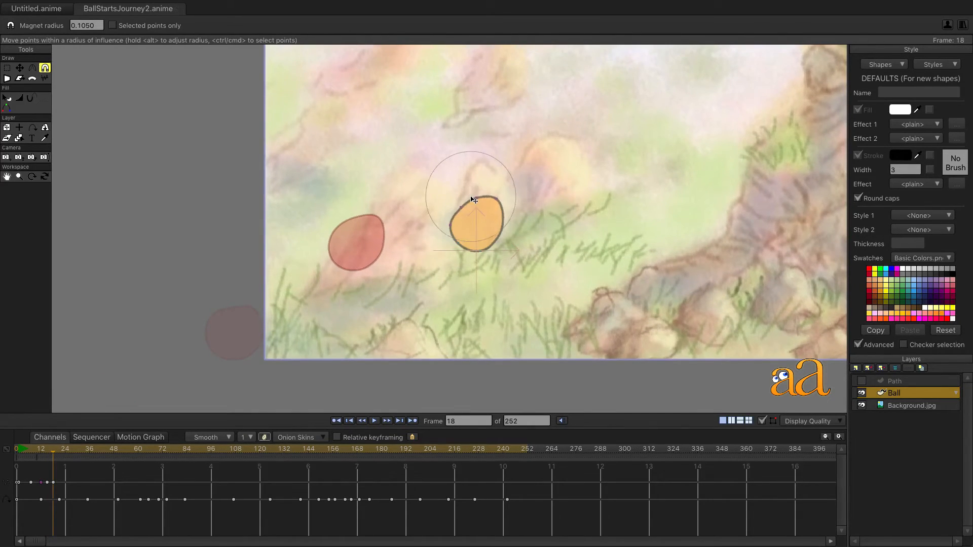
# Step: Step through later bounce frames, parking at frame 64
pyautogui.click(66, 467)
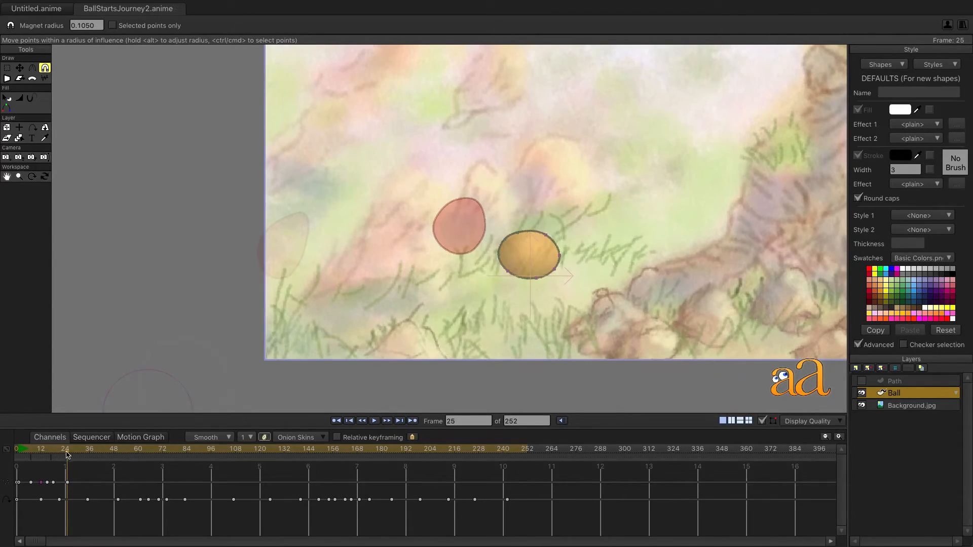
pyautogui.click(74, 448)
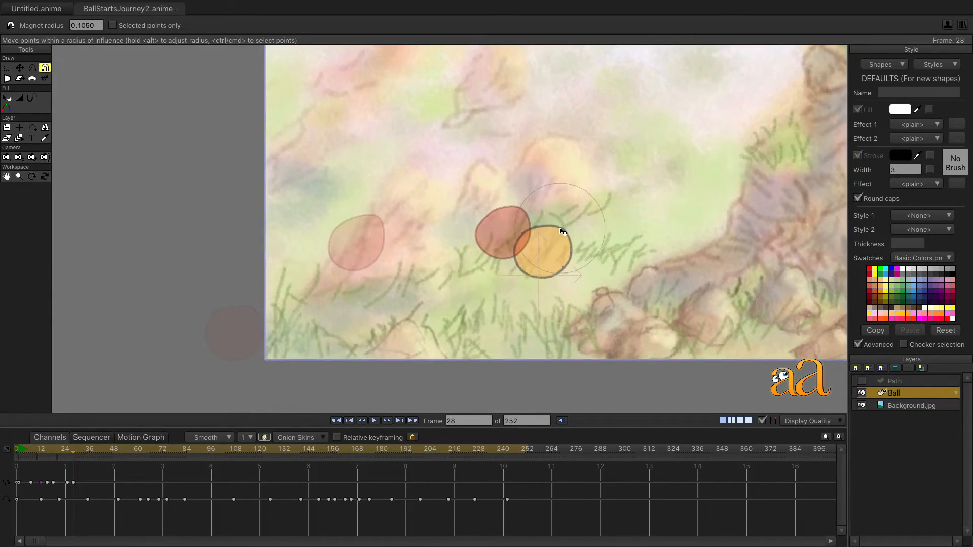
pyautogui.click(88, 453)
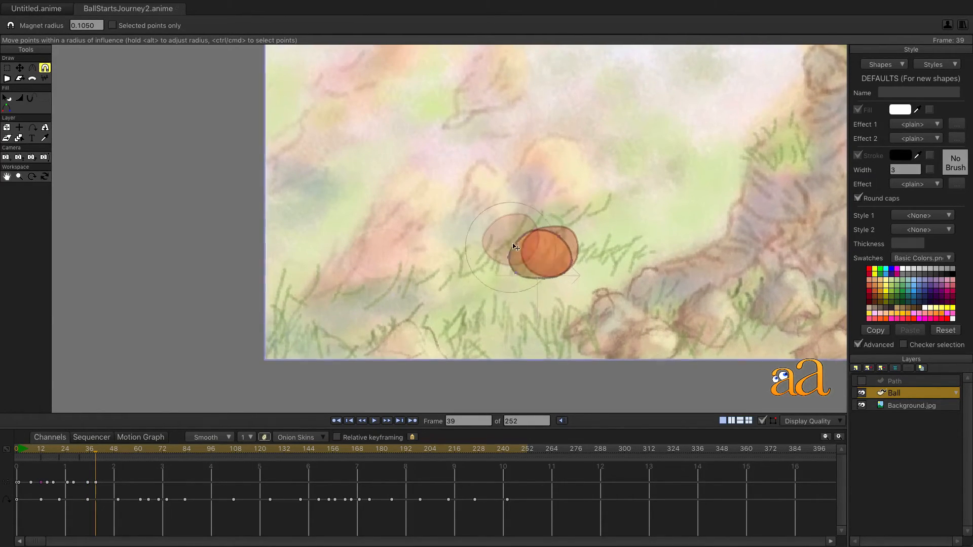
pyautogui.click(79, 448)
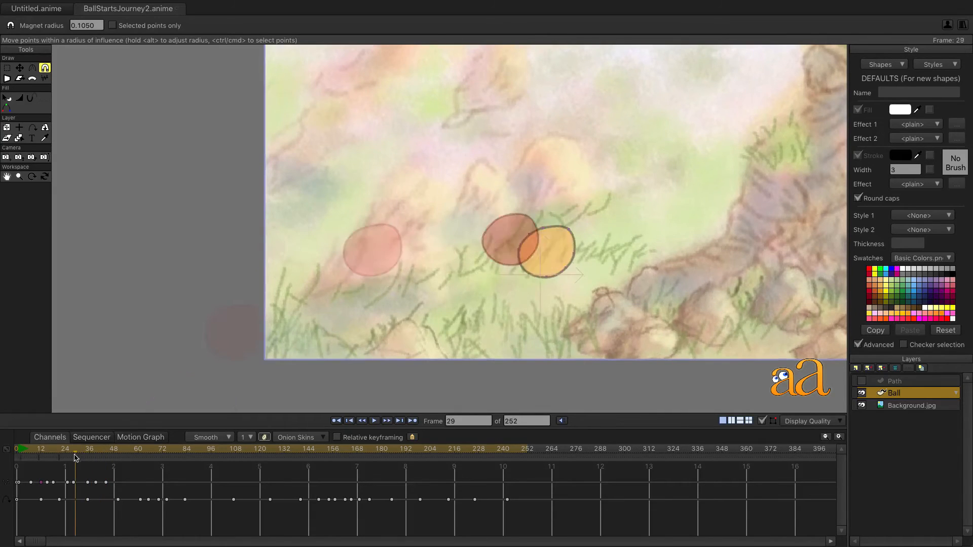
pyautogui.click(144, 448)
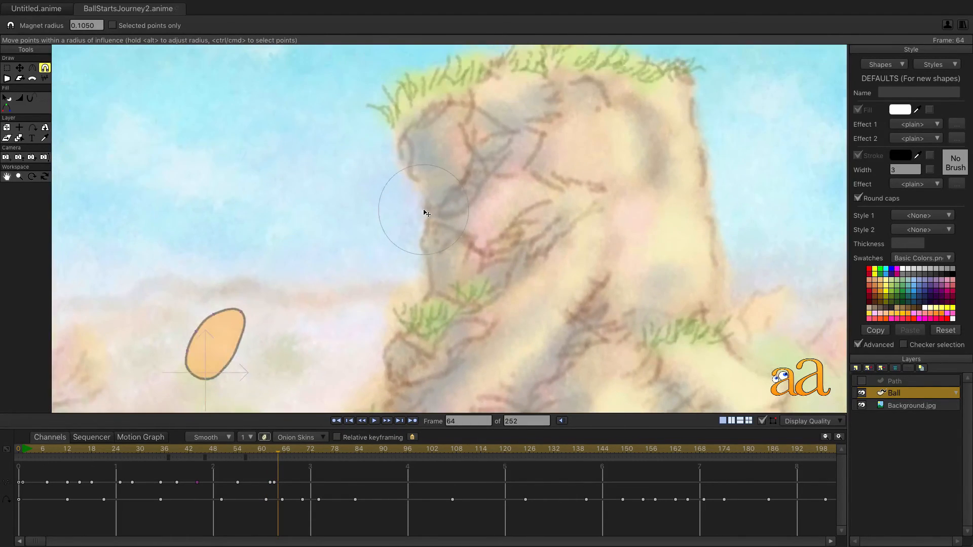
# Step: Bend the ball's lower end, then squash its outline landing on the boulder at frame 76
pyautogui.moveTo(426, 213); pyautogui.dragTo(189, 359)
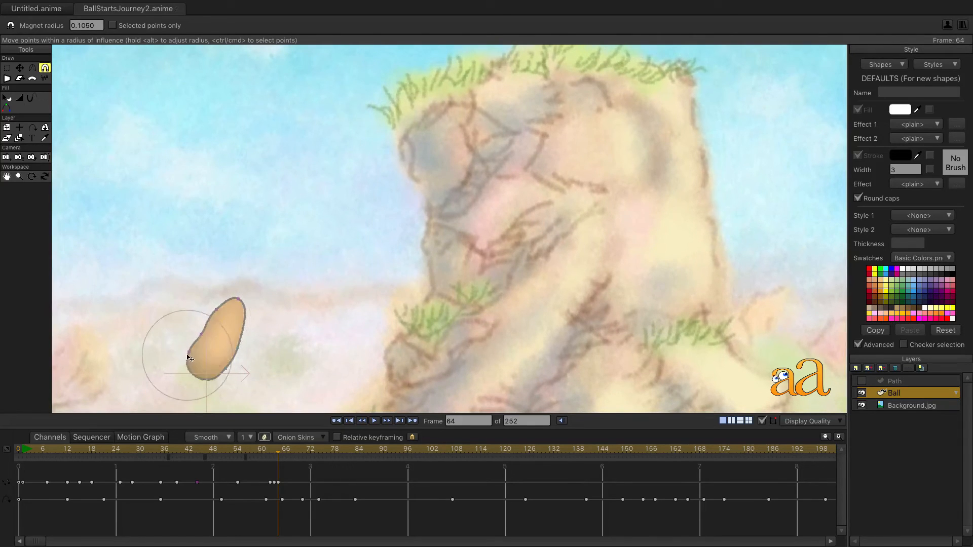
pyautogui.click(286, 449)
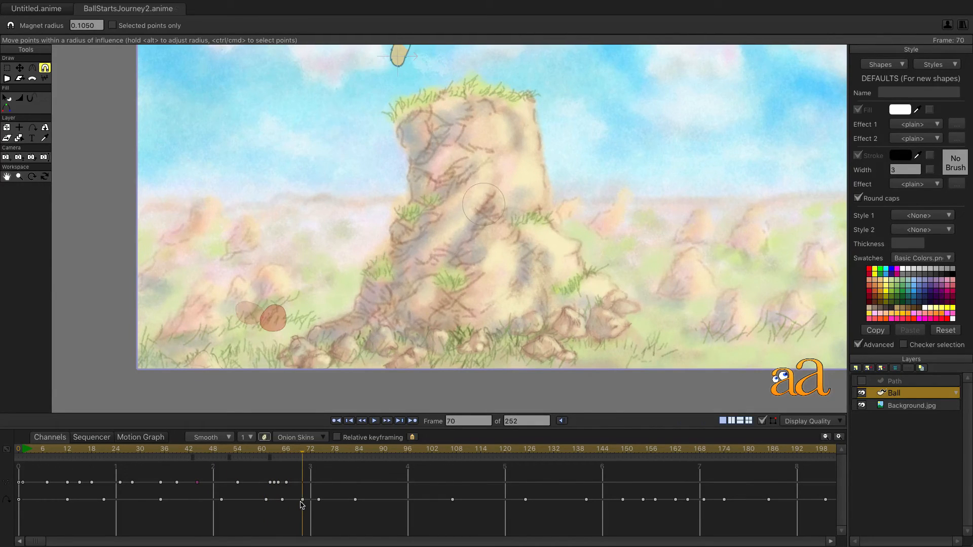
pyautogui.click(362, 420)
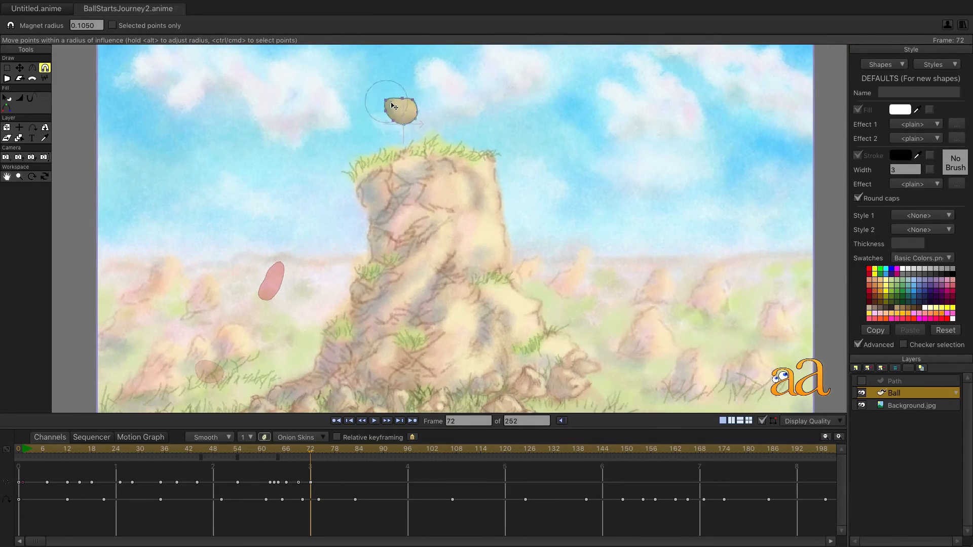
pyautogui.click(277, 448)
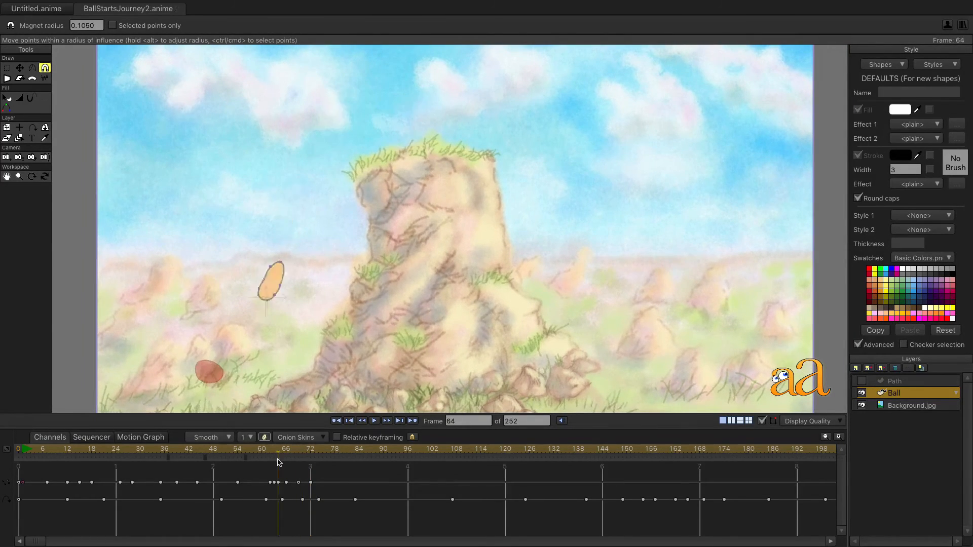
pyautogui.click(313, 456)
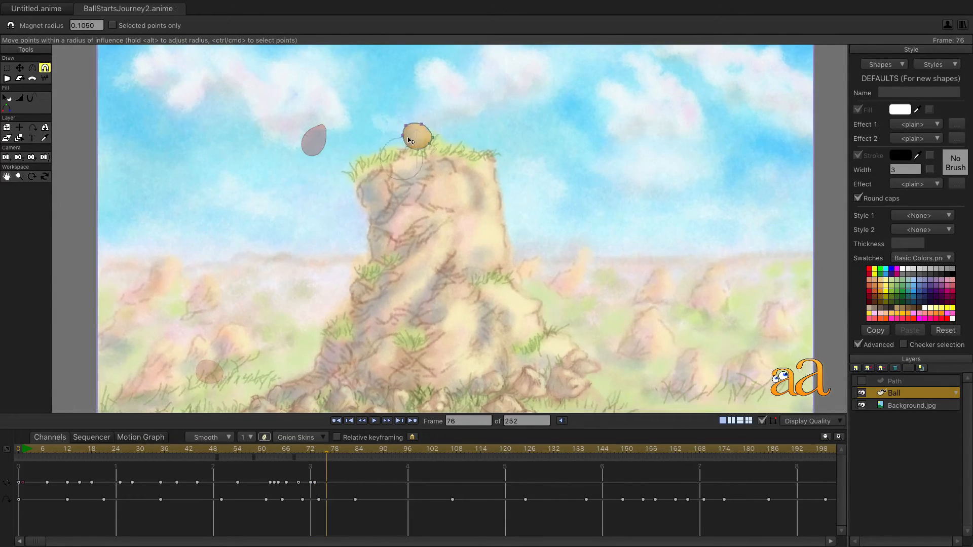
pyautogui.moveTo(414, 137); pyautogui.dragTo(406, 144)
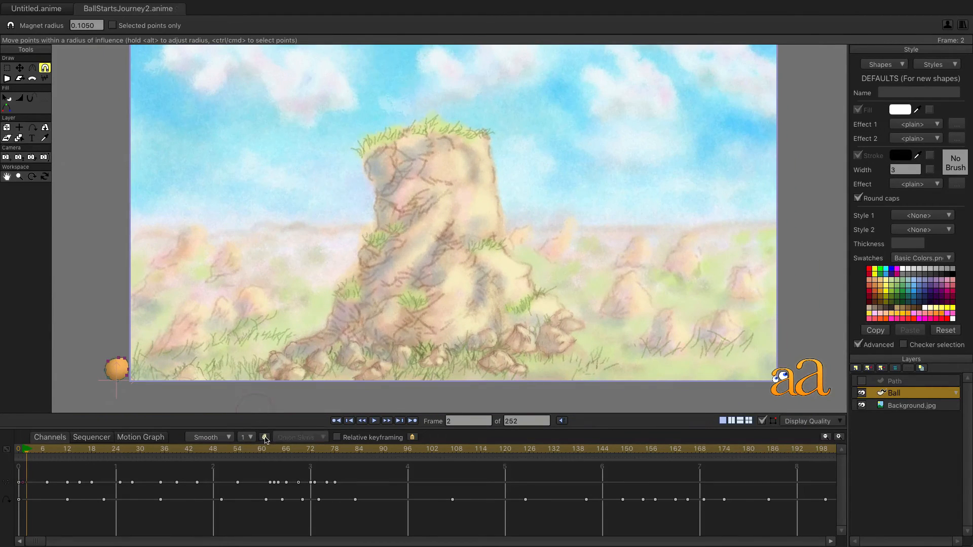
pyautogui.click(337, 421)
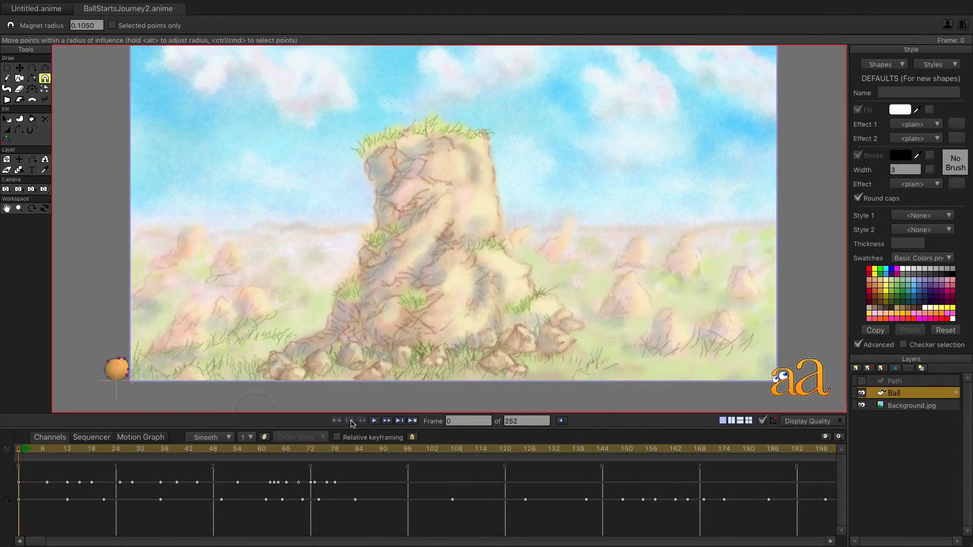
pyautogui.moveTo(374, 421)
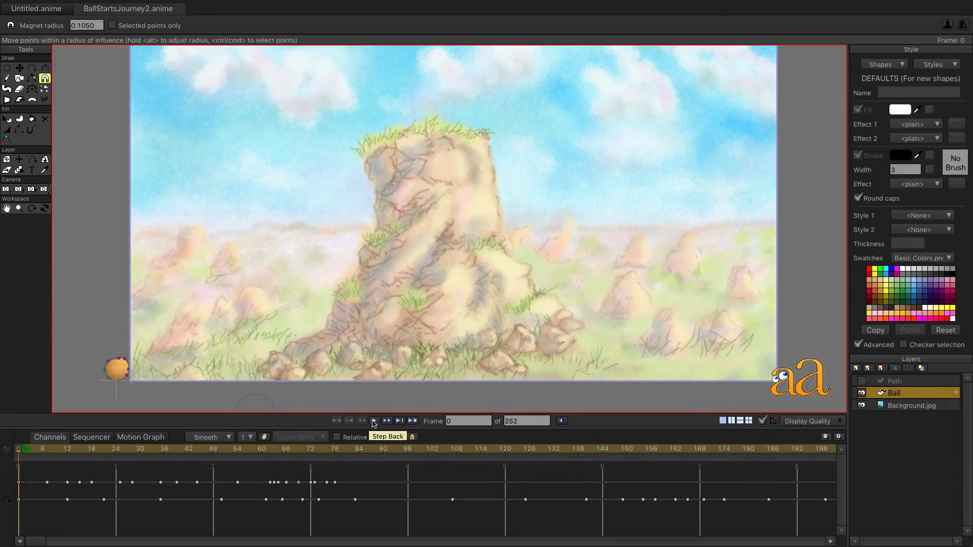
pyautogui.click(374, 420)
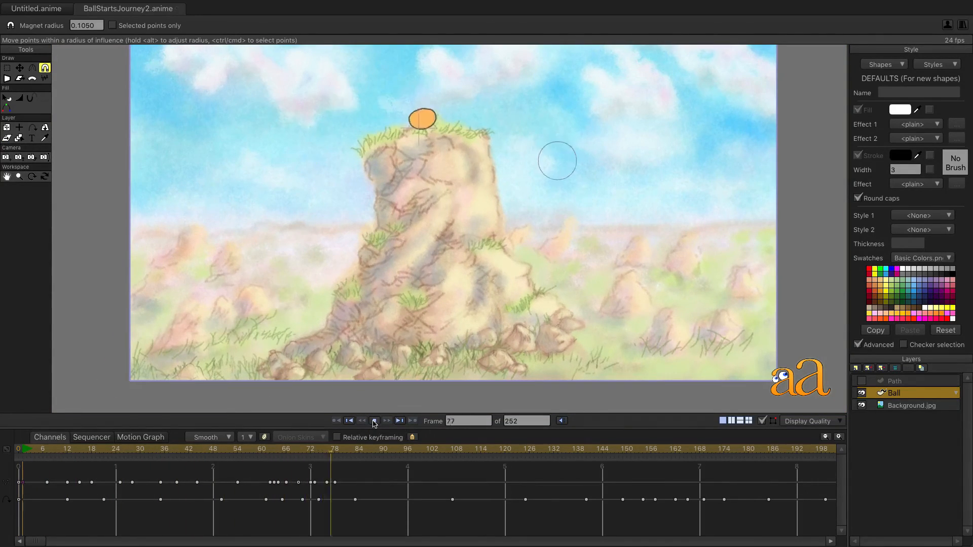
pyautogui.click(374, 420)
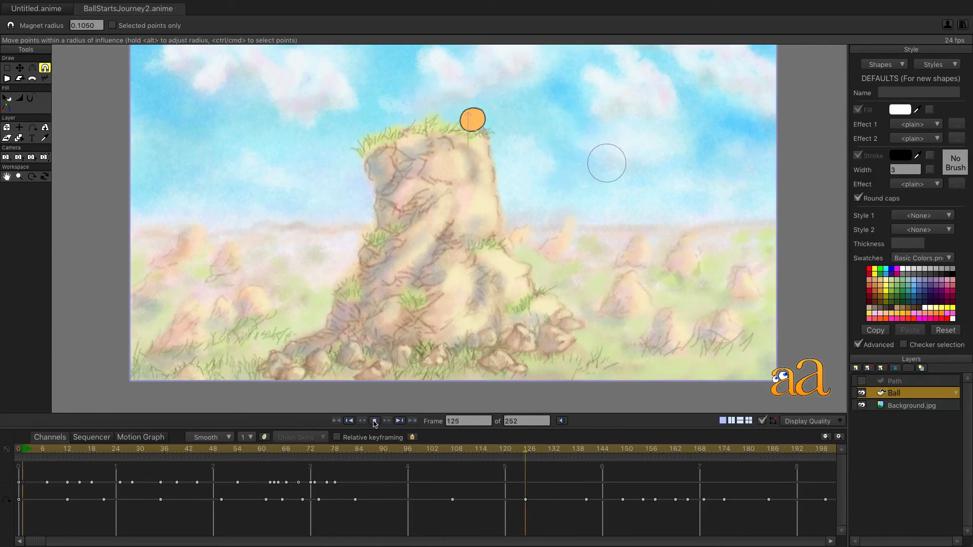
pyautogui.click(374, 421)
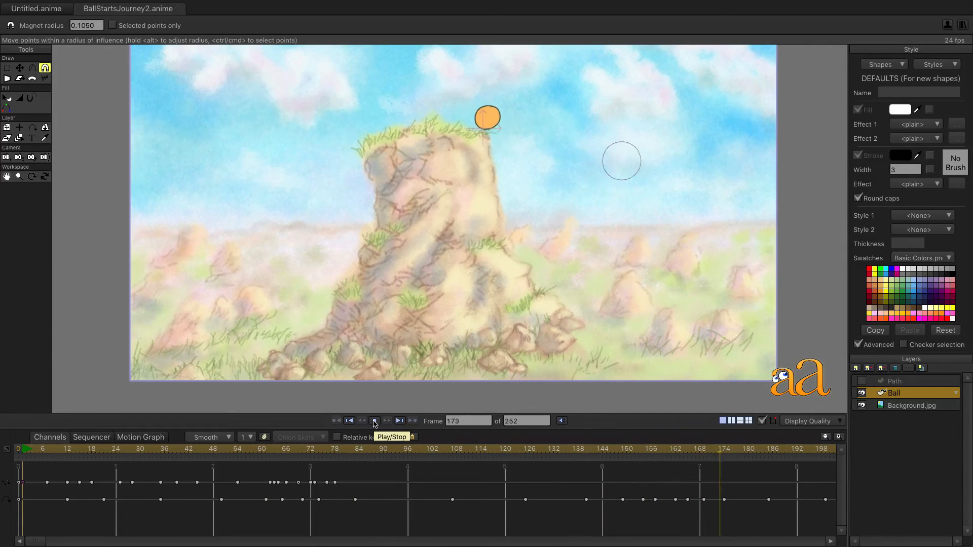
pyautogui.click(374, 421)
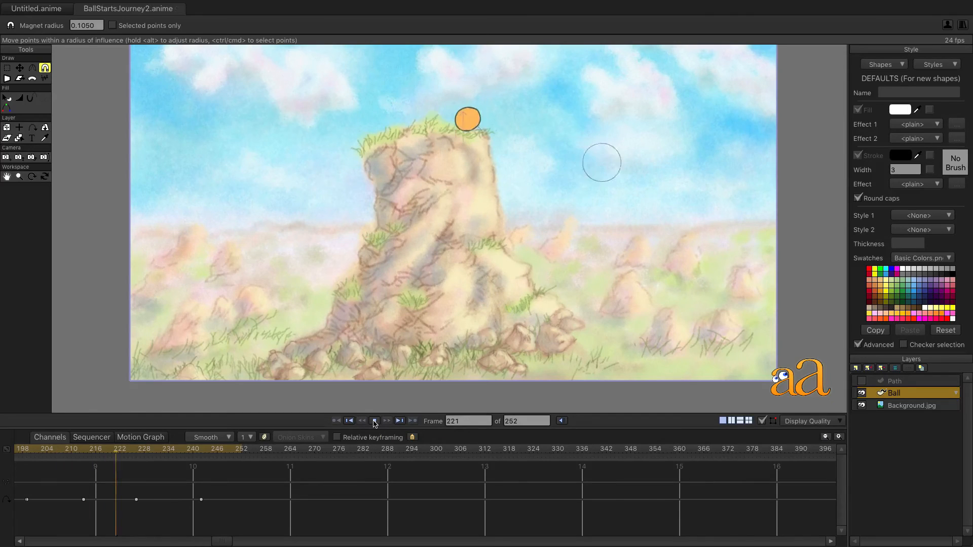
pyautogui.click(374, 420)
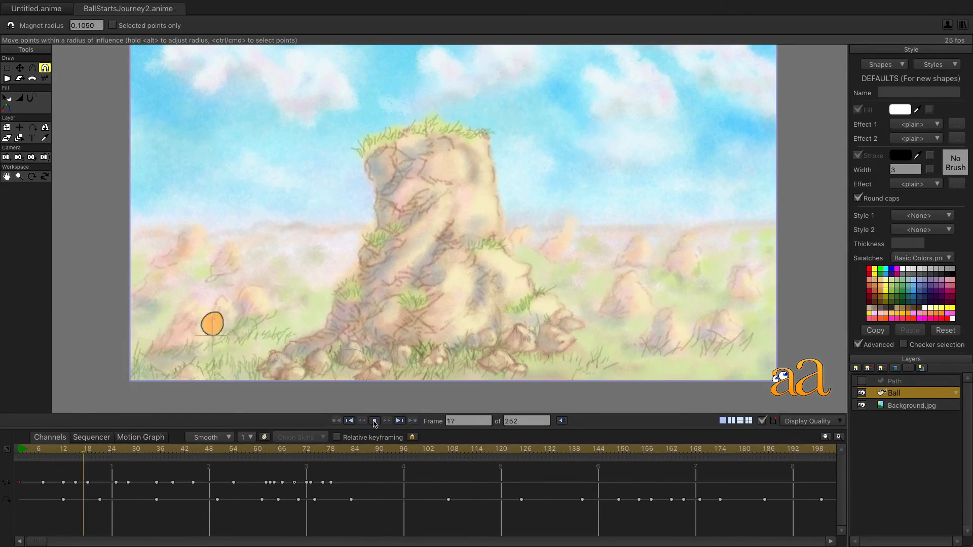
pyautogui.click(374, 420)
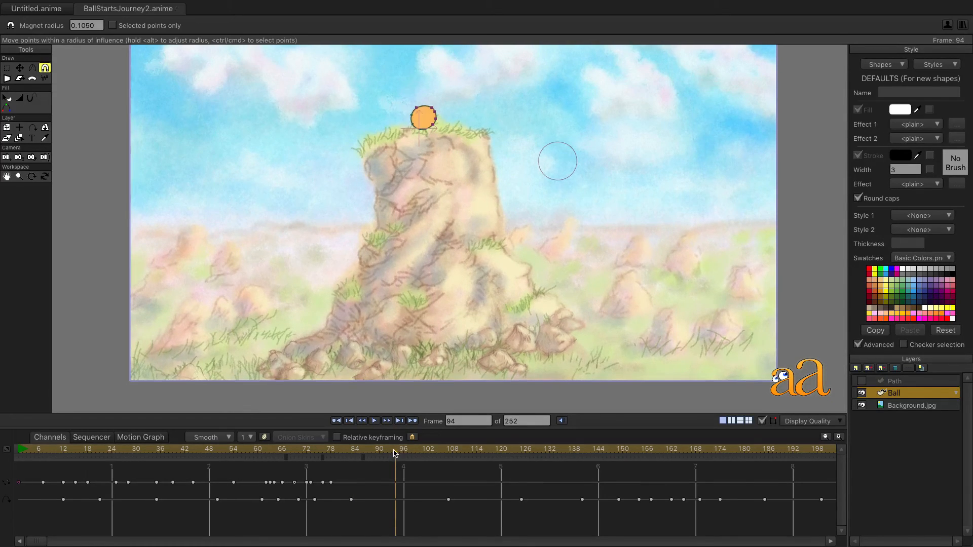
pyautogui.click(244, 449)
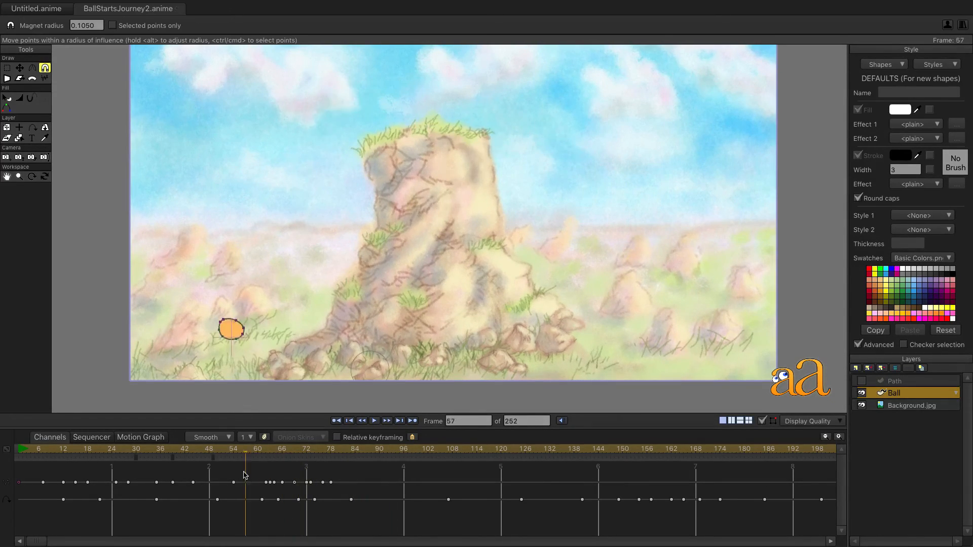
pyautogui.click(132, 448)
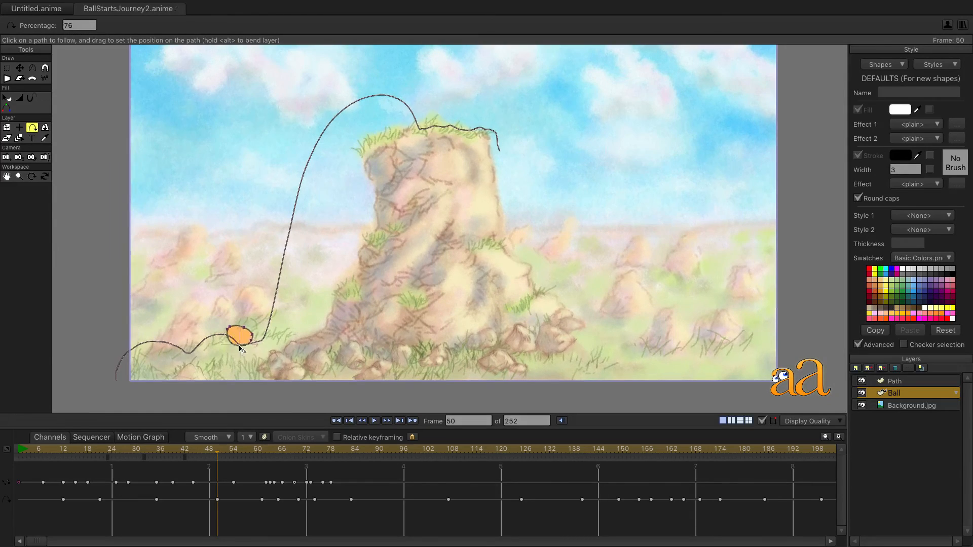
pyautogui.click(109, 462)
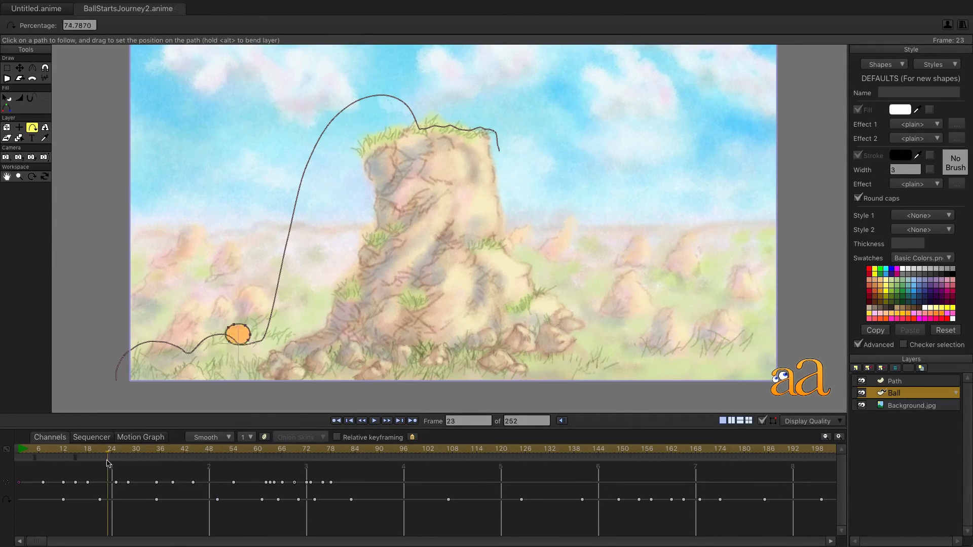
pyautogui.click(257, 456)
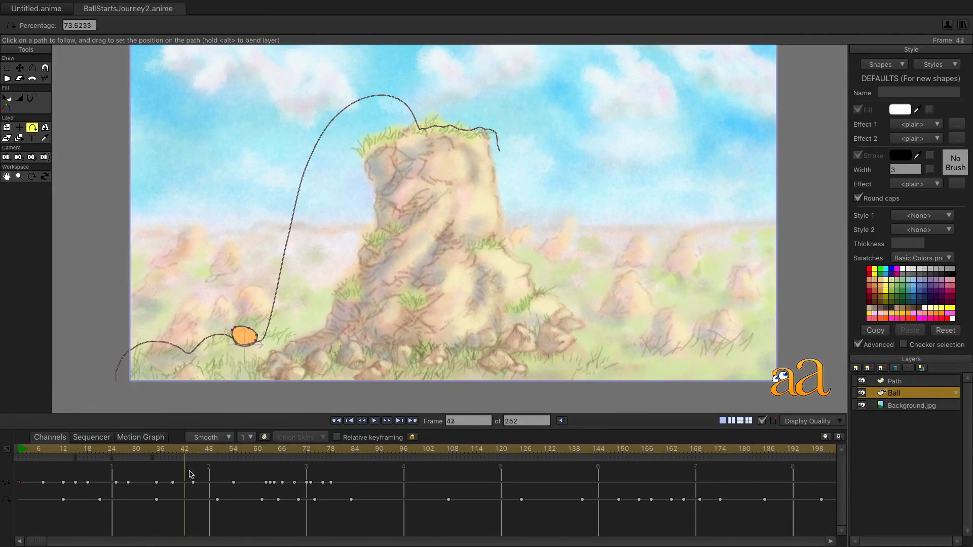
pyautogui.click(329, 448)
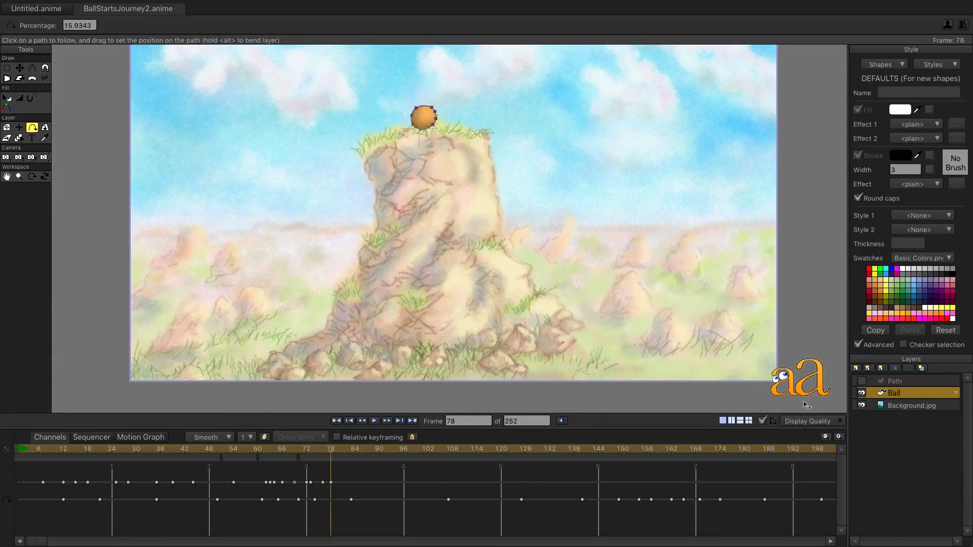
pyautogui.click(349, 420)
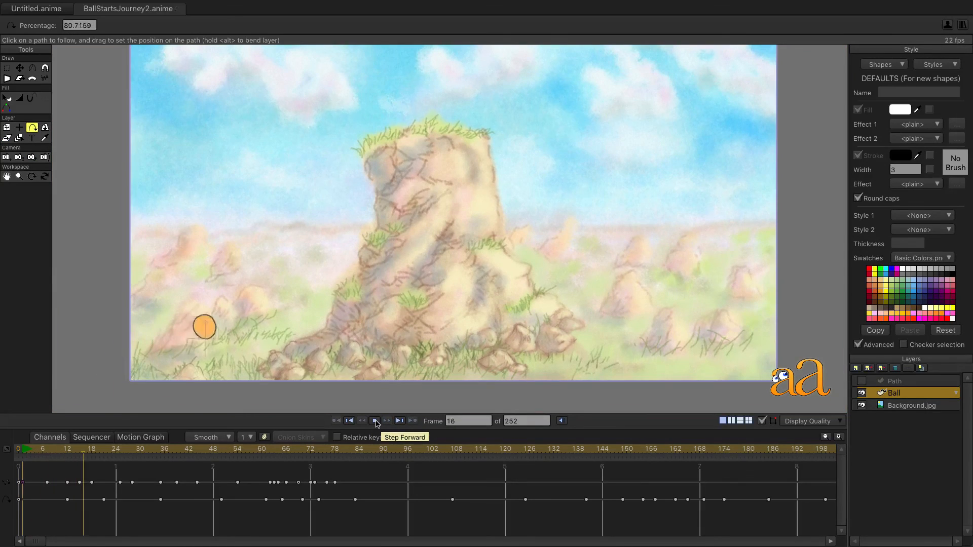
pyautogui.click(375, 420)
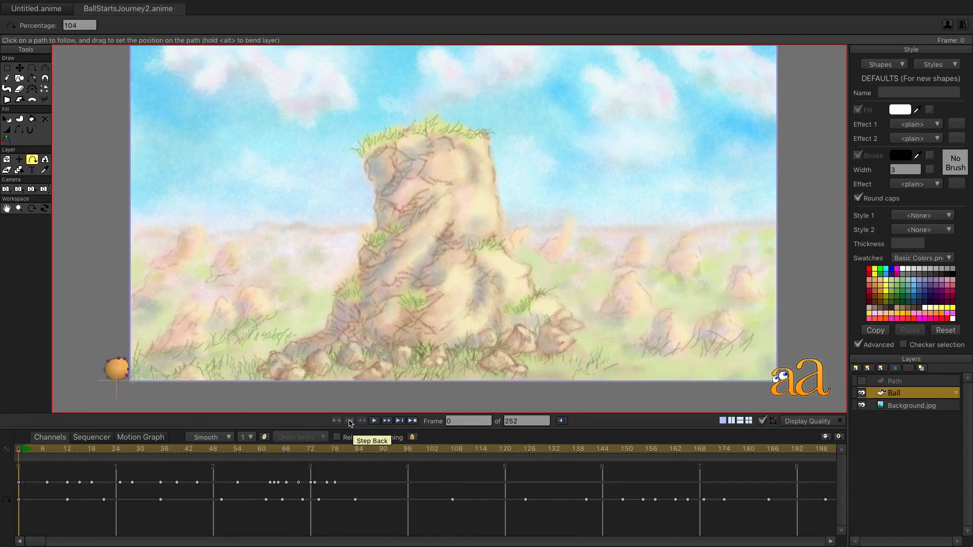
pyautogui.moveTo(362, 450)
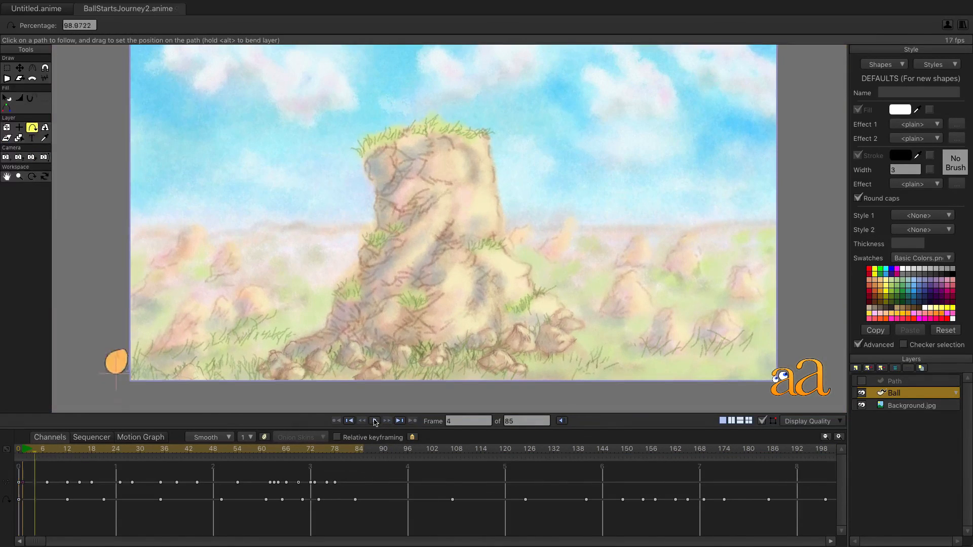
# Step: Rewind to frame 0, set the end frame to 85, and play the looping bounce
pyautogui.click(374, 420)
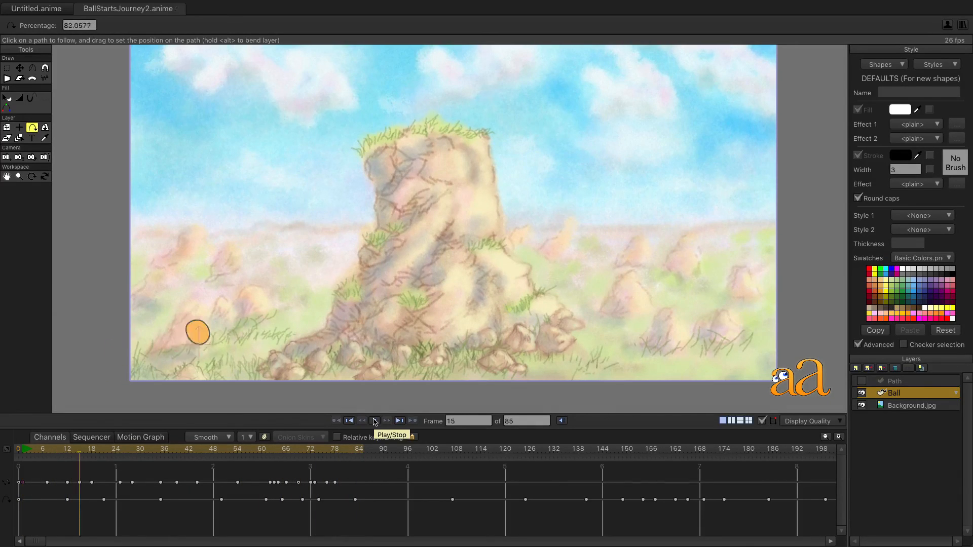
pyautogui.click(373, 420)
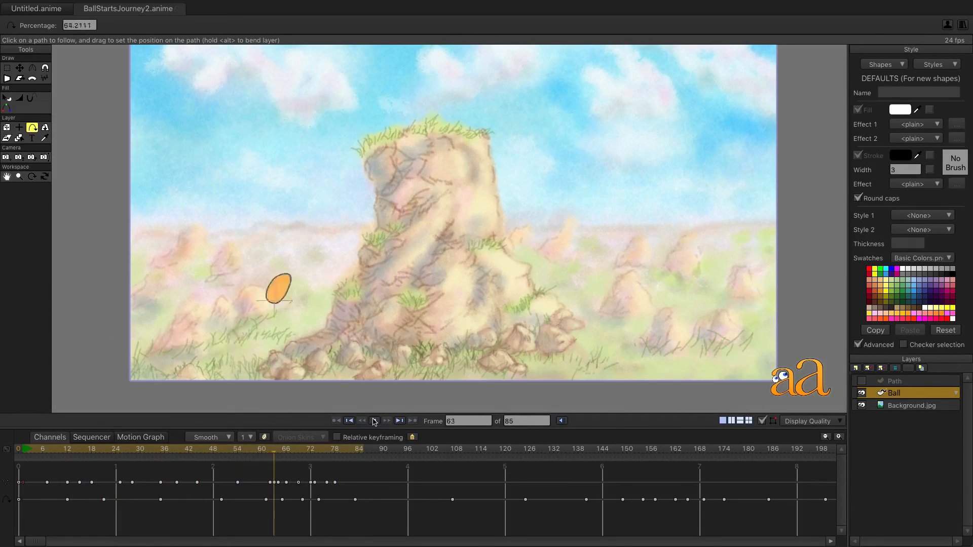
pyautogui.click(374, 420)
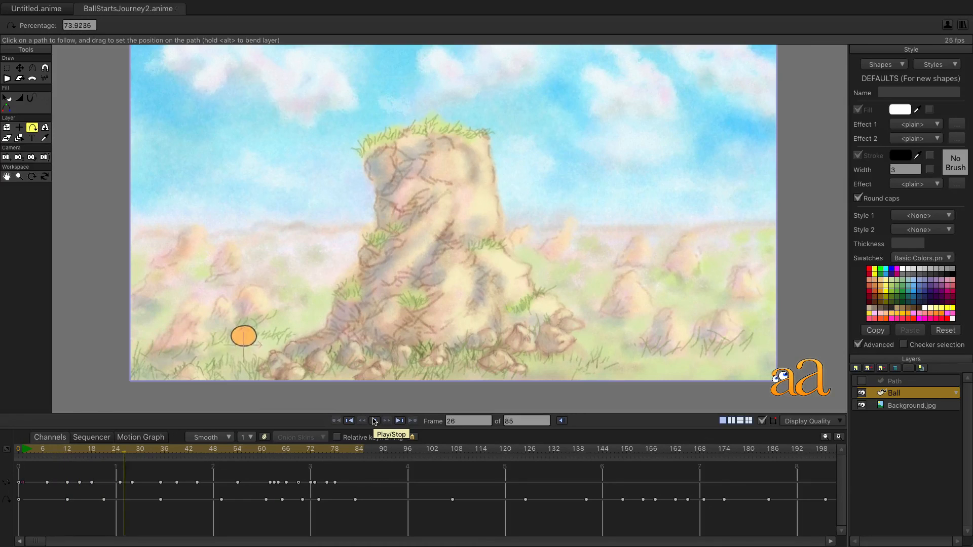
pyautogui.click(373, 420)
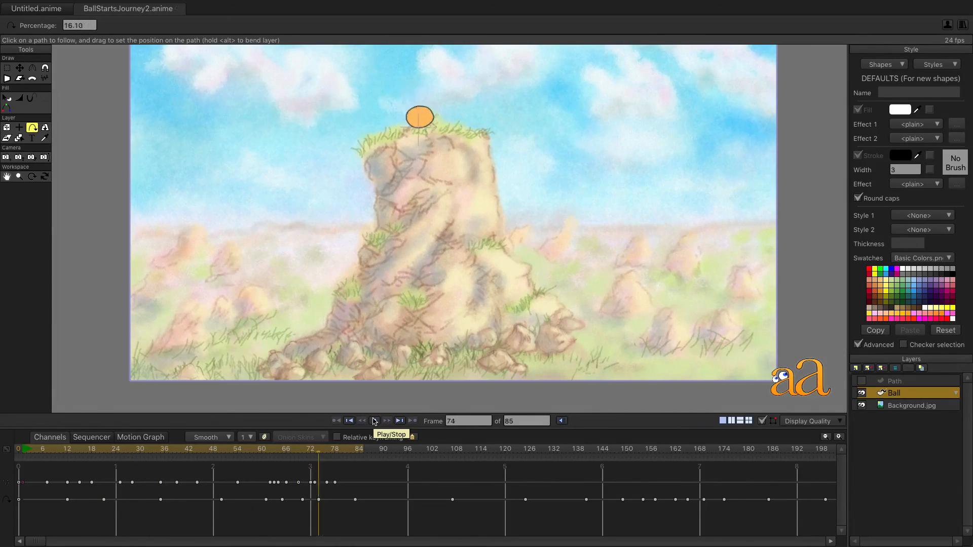